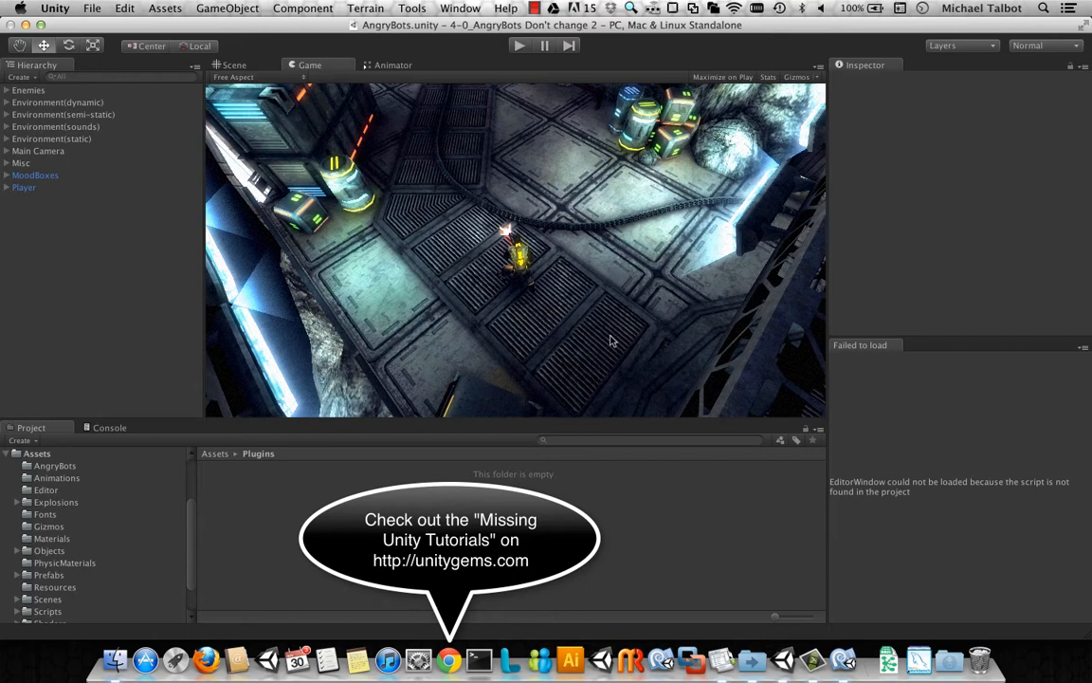
pyautogui.moveTo(294, 507)
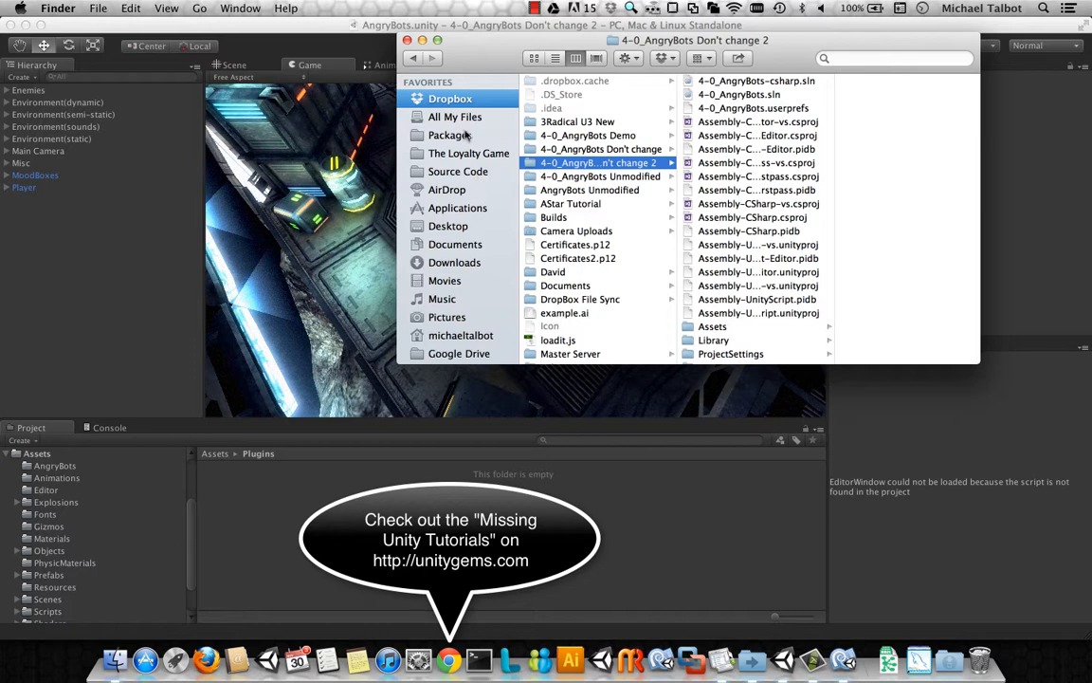
pyautogui.moveTo(660, 281)
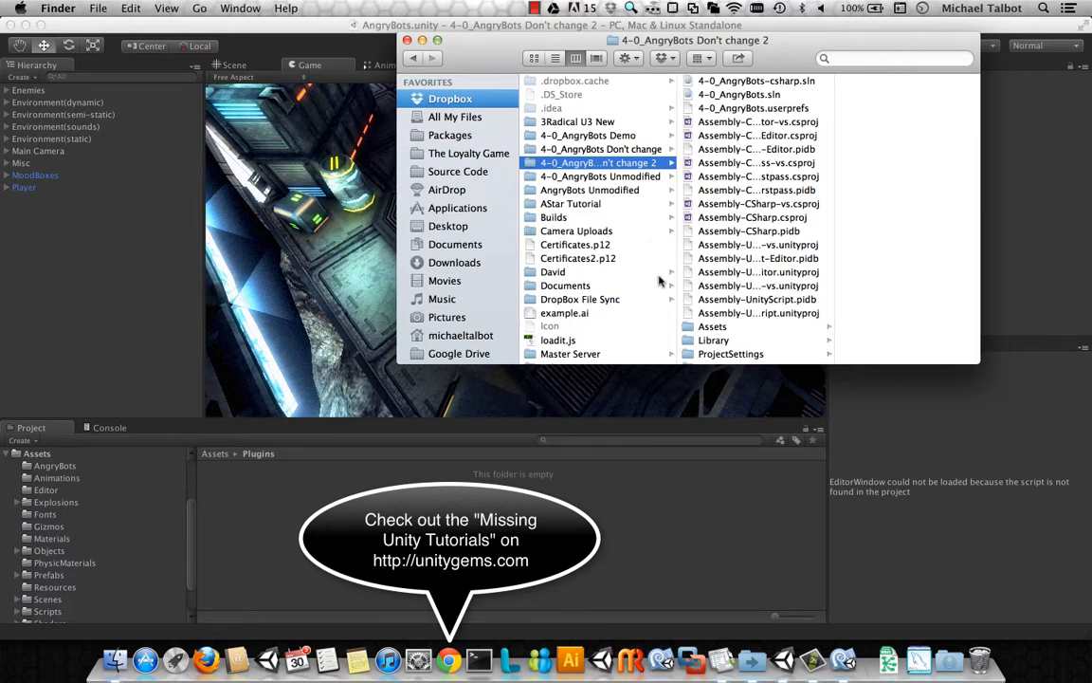
pyautogui.moveTo(825, 54)
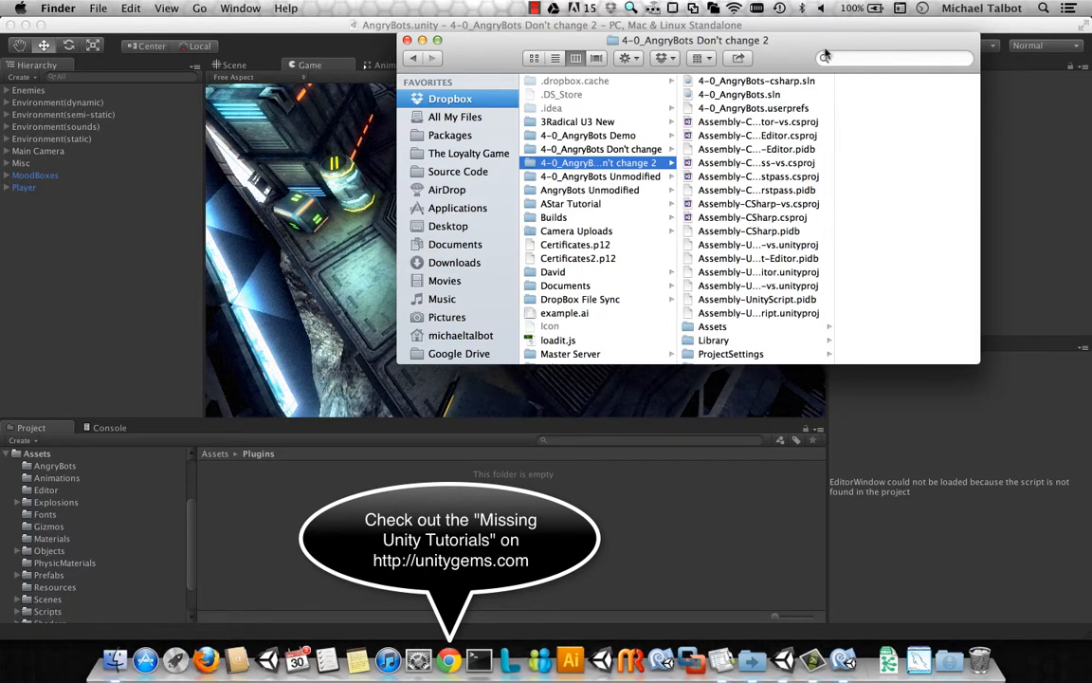
# Search This Mac for the Unity Serializer demo and open UnitySerializer_Demo.unitypackage.
pyautogui.write('Unity')
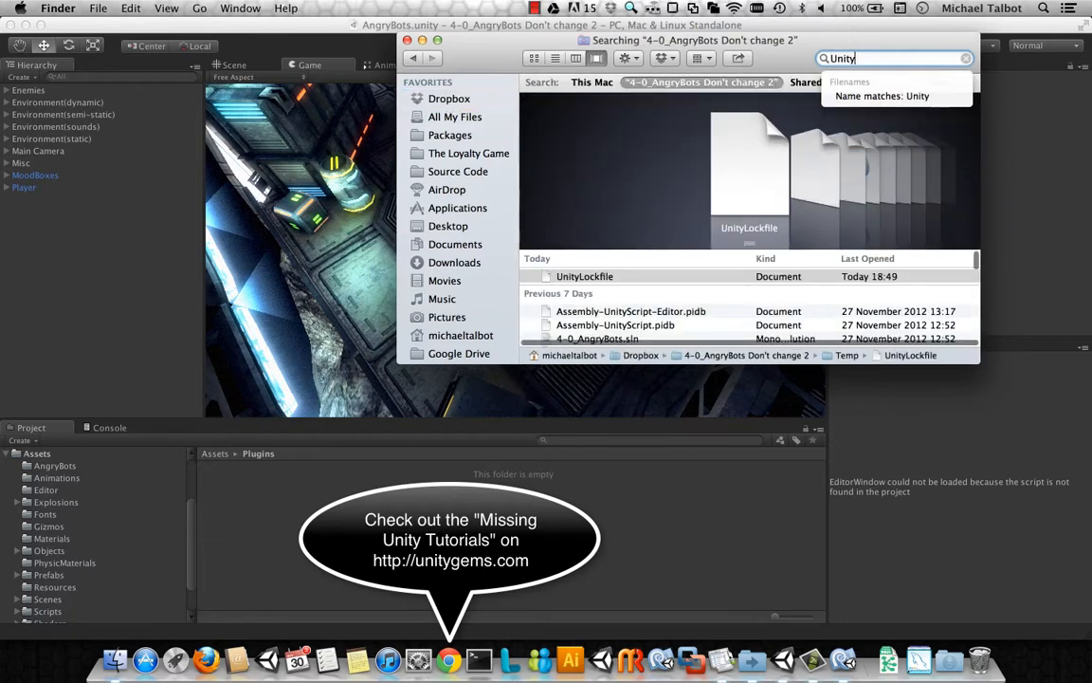
pyautogui.write('Serializer_demo')
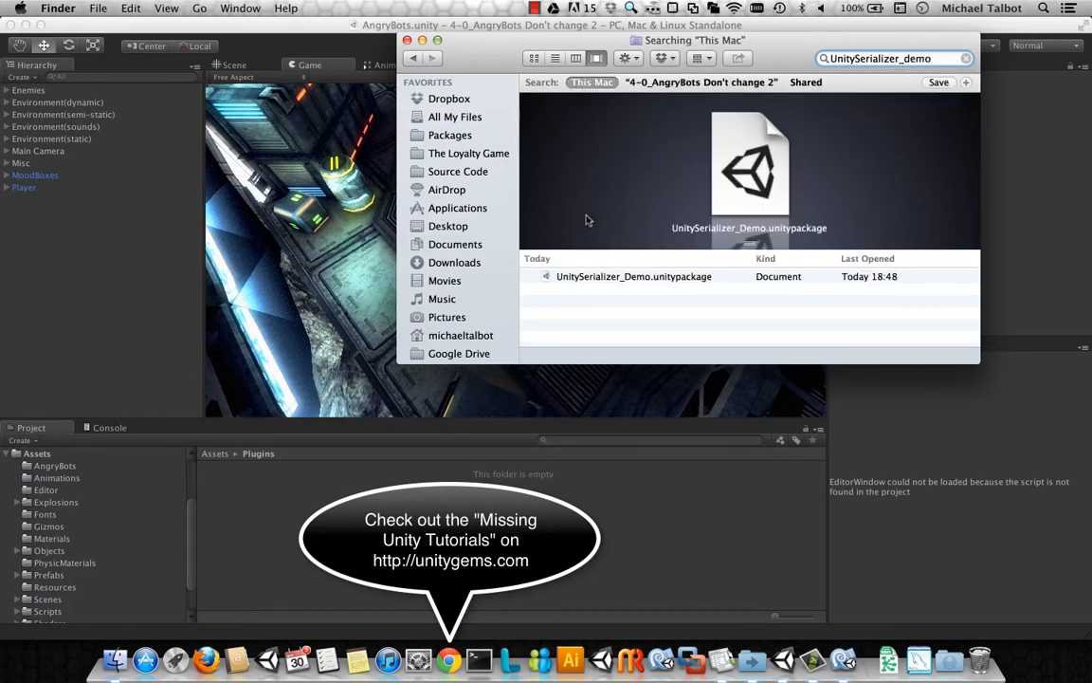
pyautogui.doubleClick(633, 276)
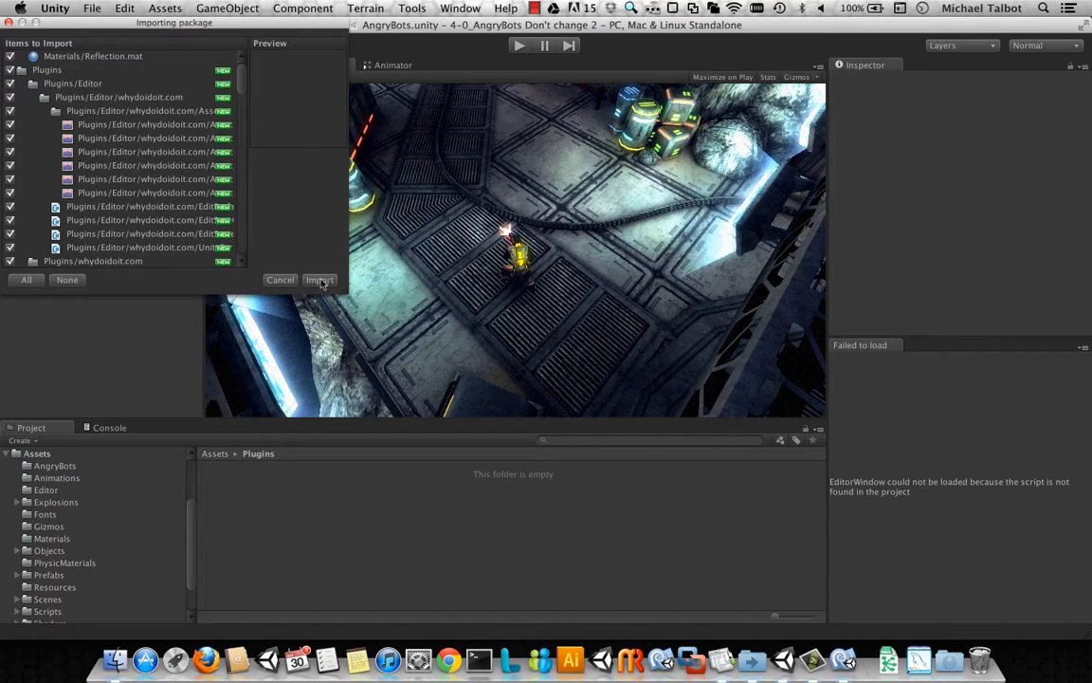
# Import every package item, adding Editor and whydoidoit.com under Plugins.
pyautogui.click(320, 280)
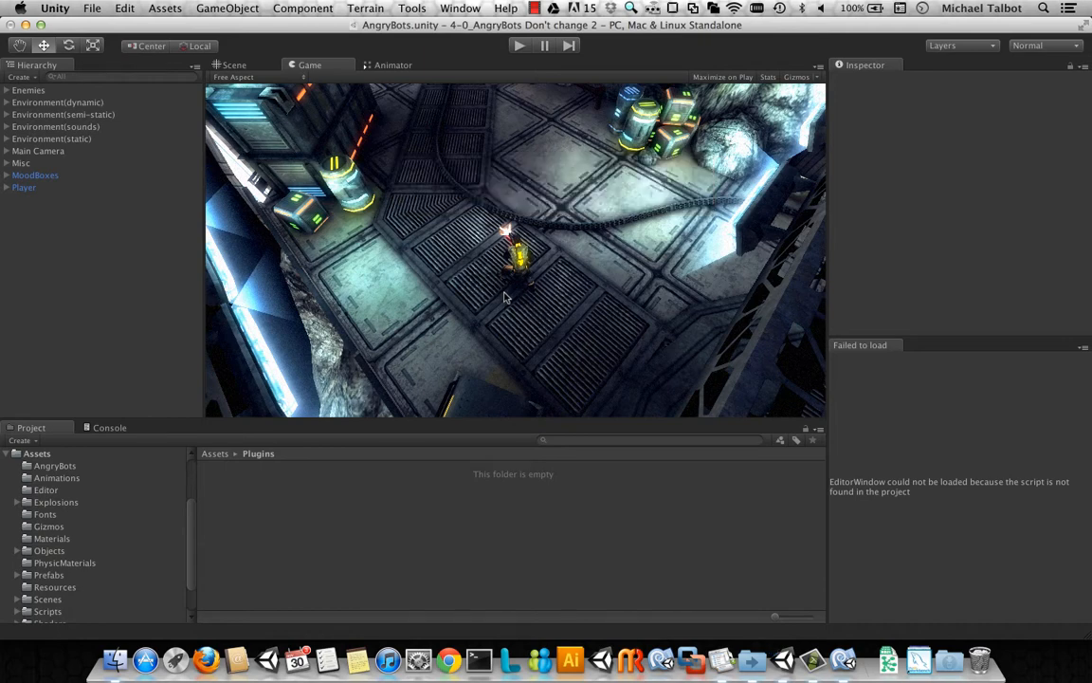
pyautogui.click(47, 574)
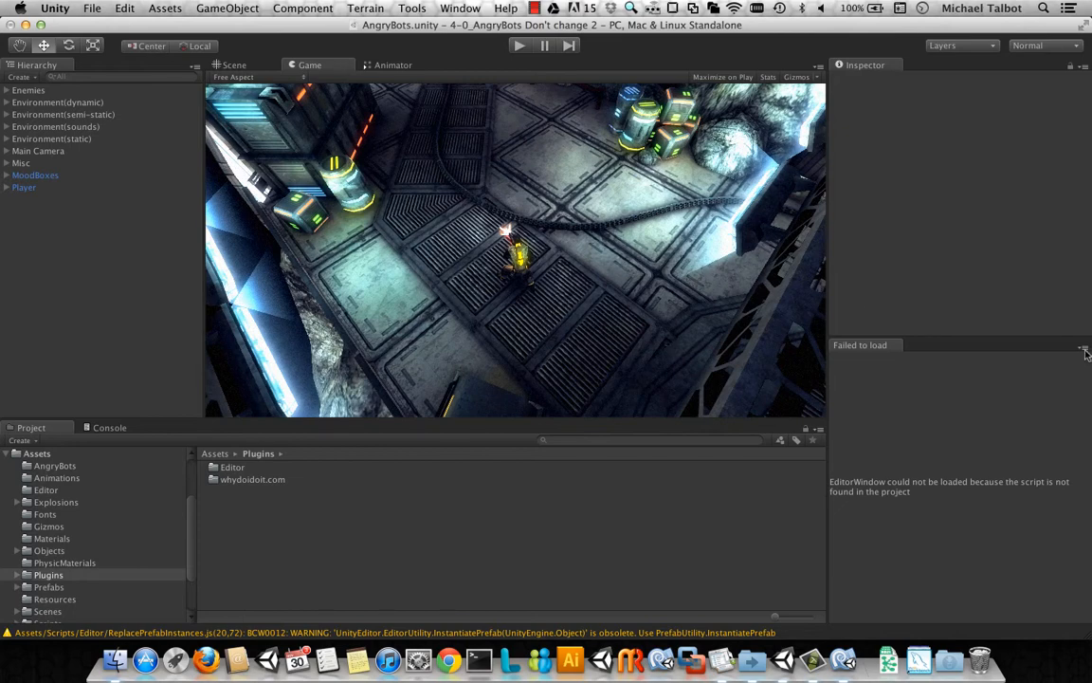
# Dock the Unity Serializer Save Game window and create a Save Game Manager.
pyautogui.click(228, 8)
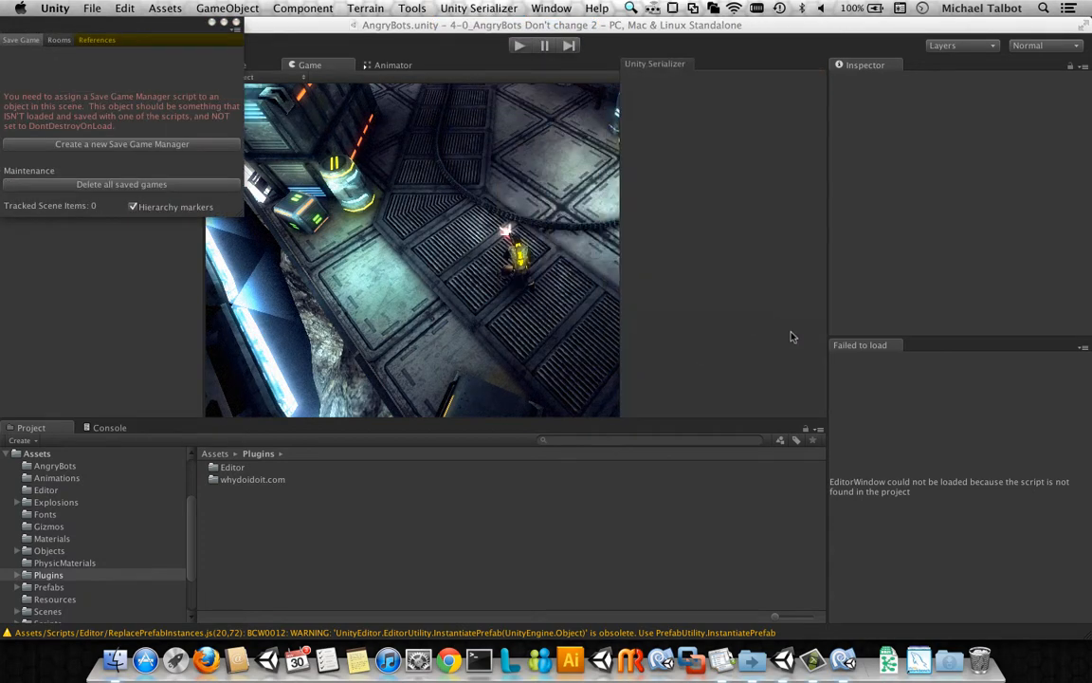
pyautogui.click(233, 65)
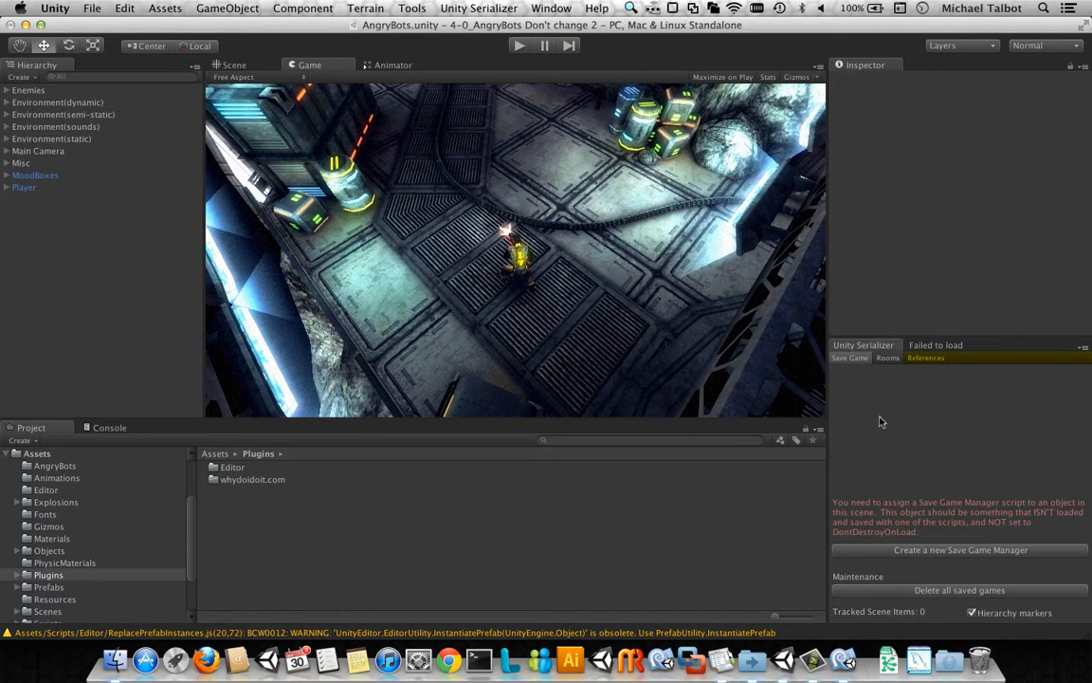
pyautogui.click(960, 550)
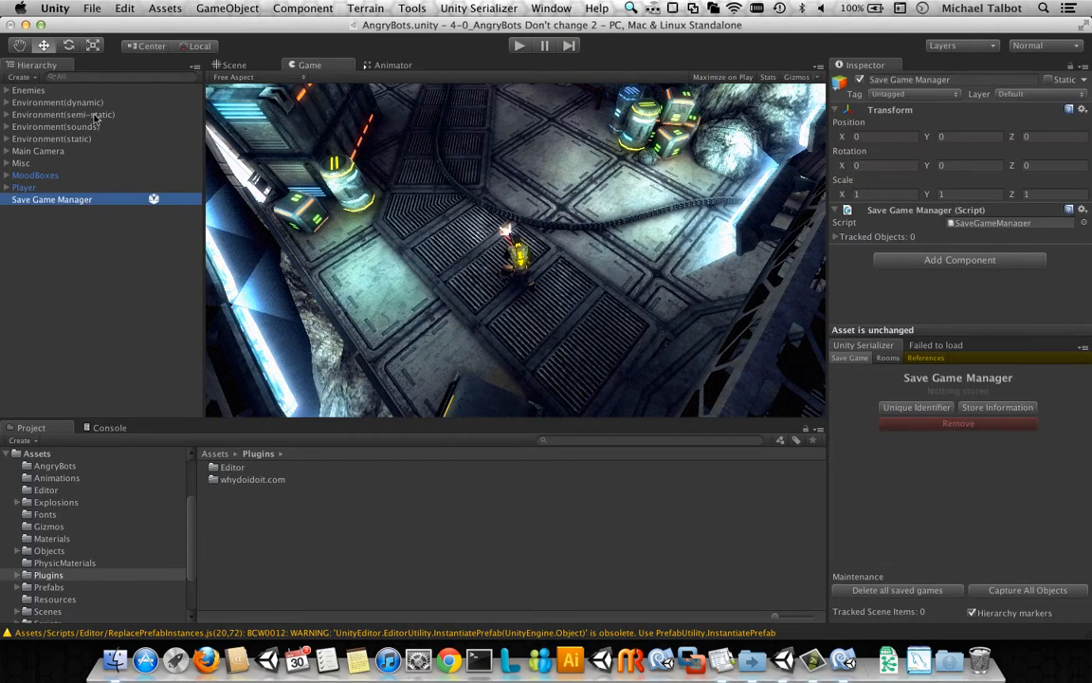
# Store information with children for Enemies, Environment(dynamic) and Player.
pyautogui.click(28, 89)
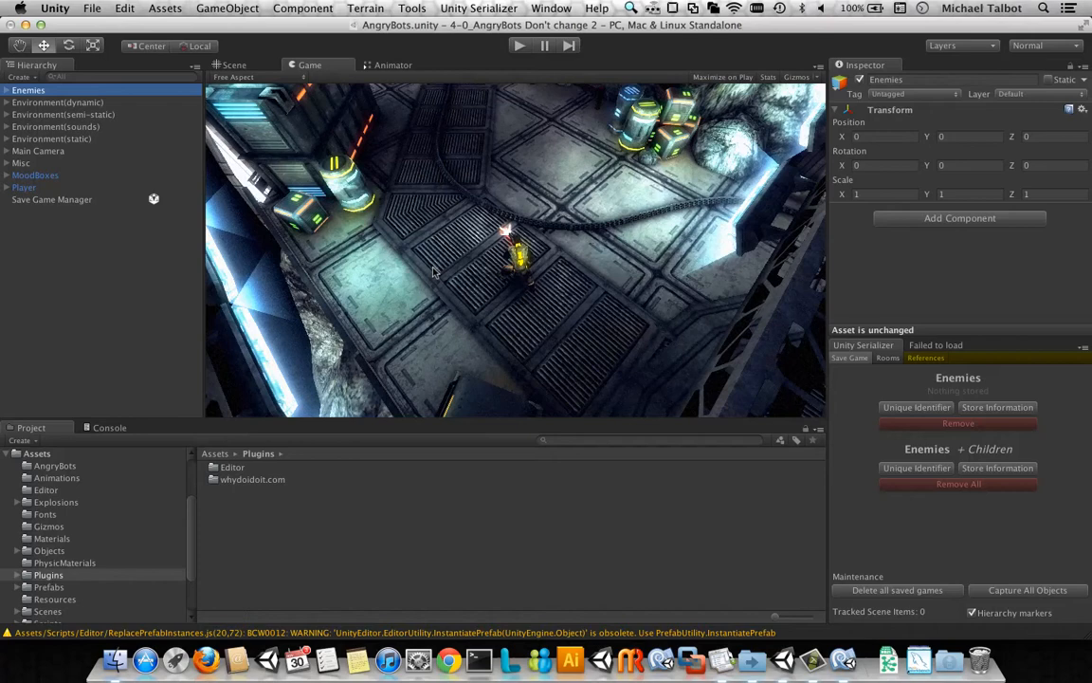
pyautogui.moveTo(1054, 374)
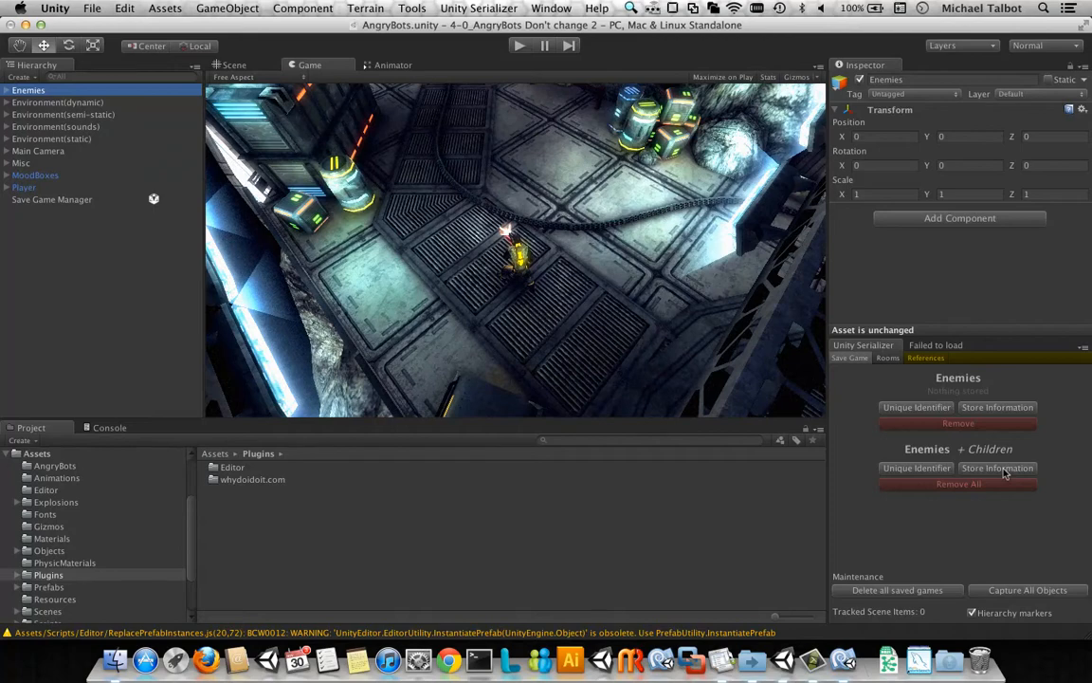
pyautogui.click(57, 102)
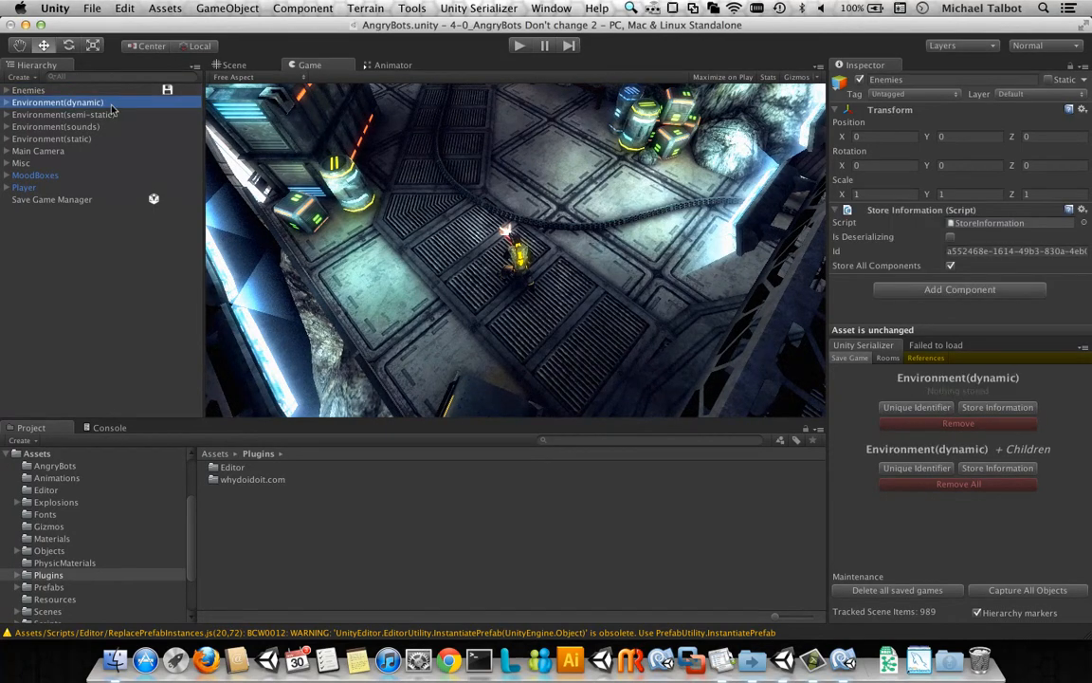
pyautogui.click(57, 102)
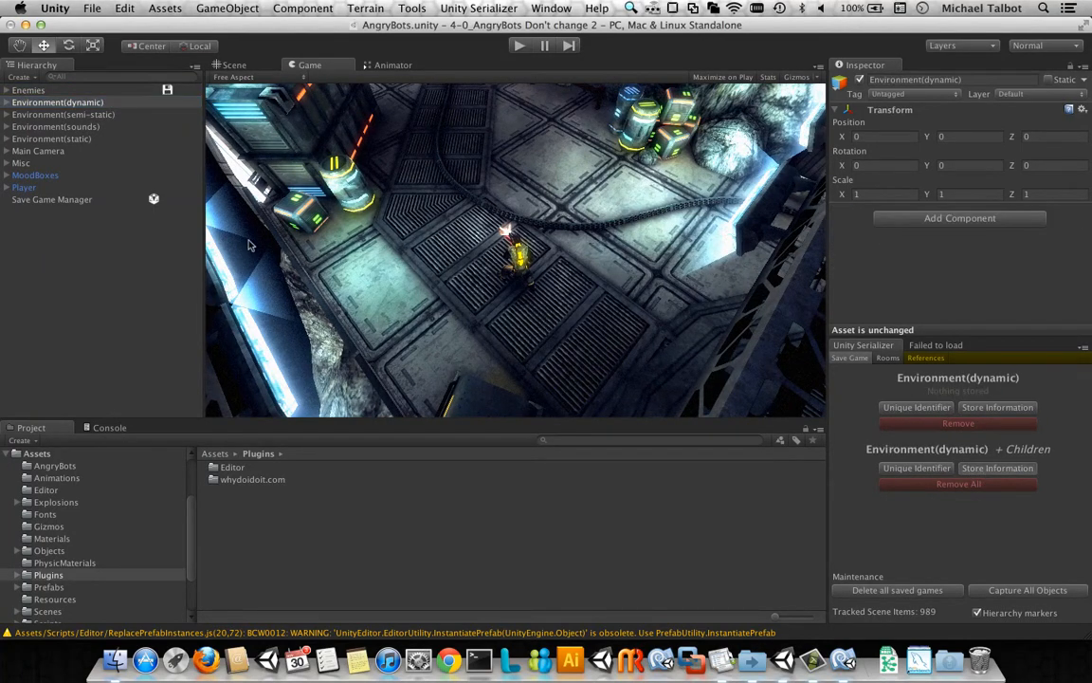
pyautogui.click(63, 113)
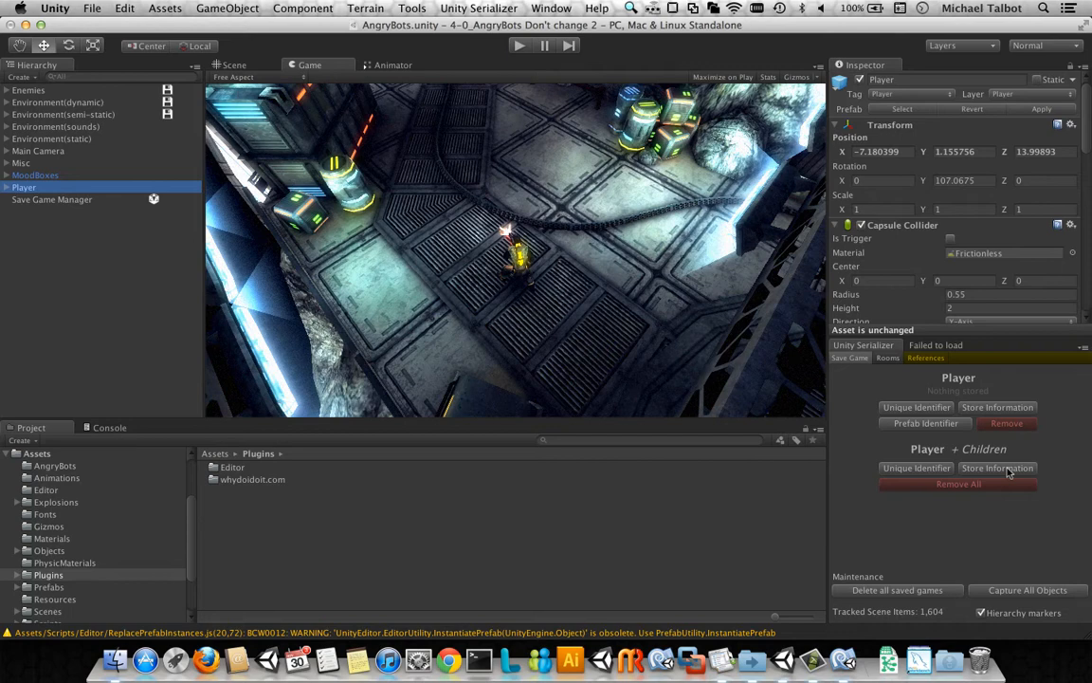
pyautogui.click(996, 407)
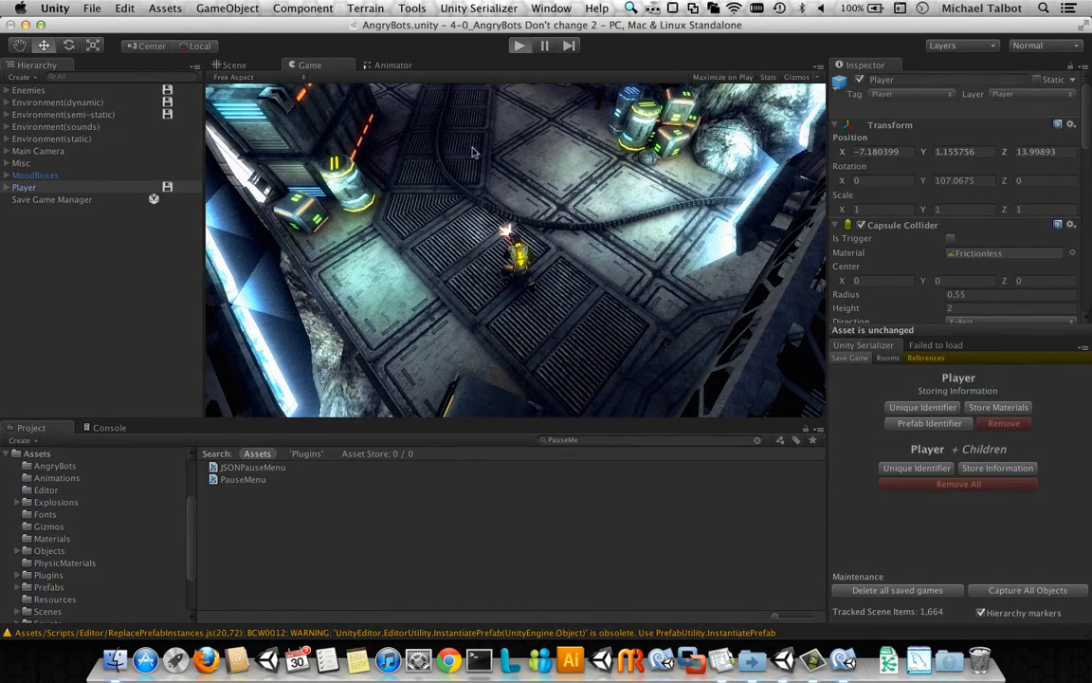
pyautogui.moveTo(474, 213)
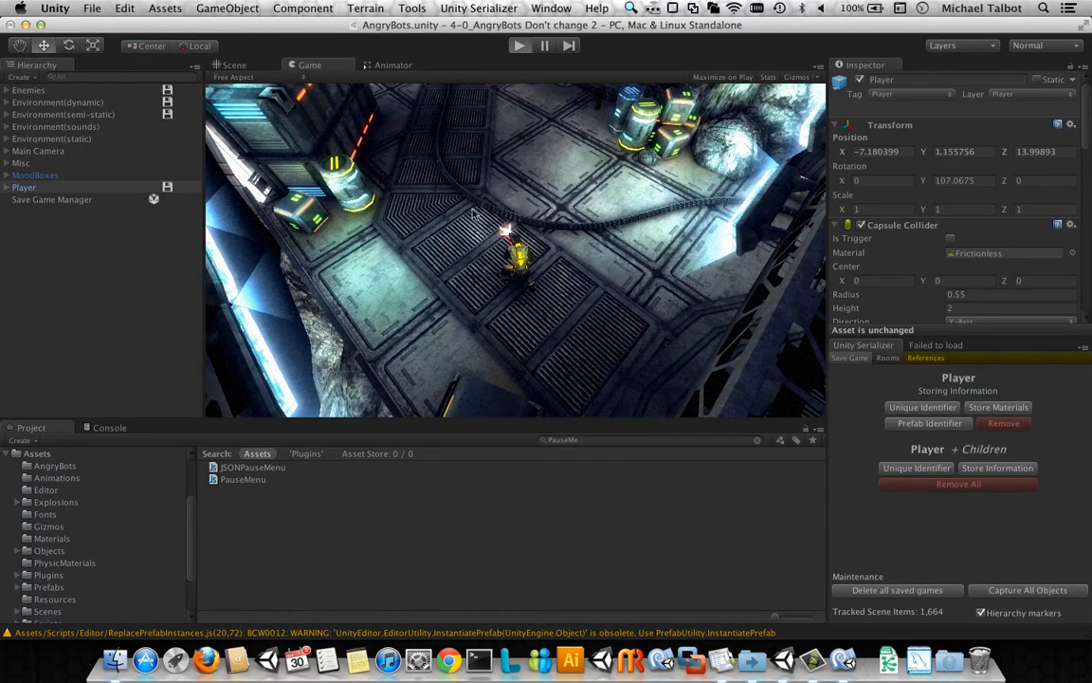
# Enter play mode and delete all saved games, confirming Yes.
pyautogui.click(519, 46)
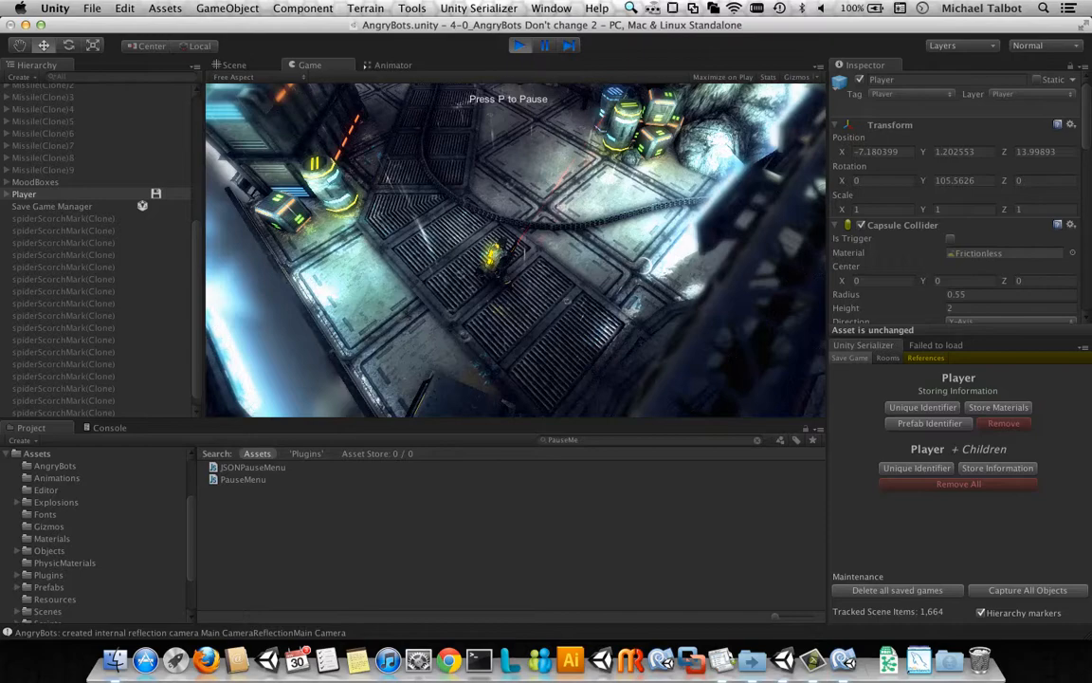
pyautogui.click(896, 590)
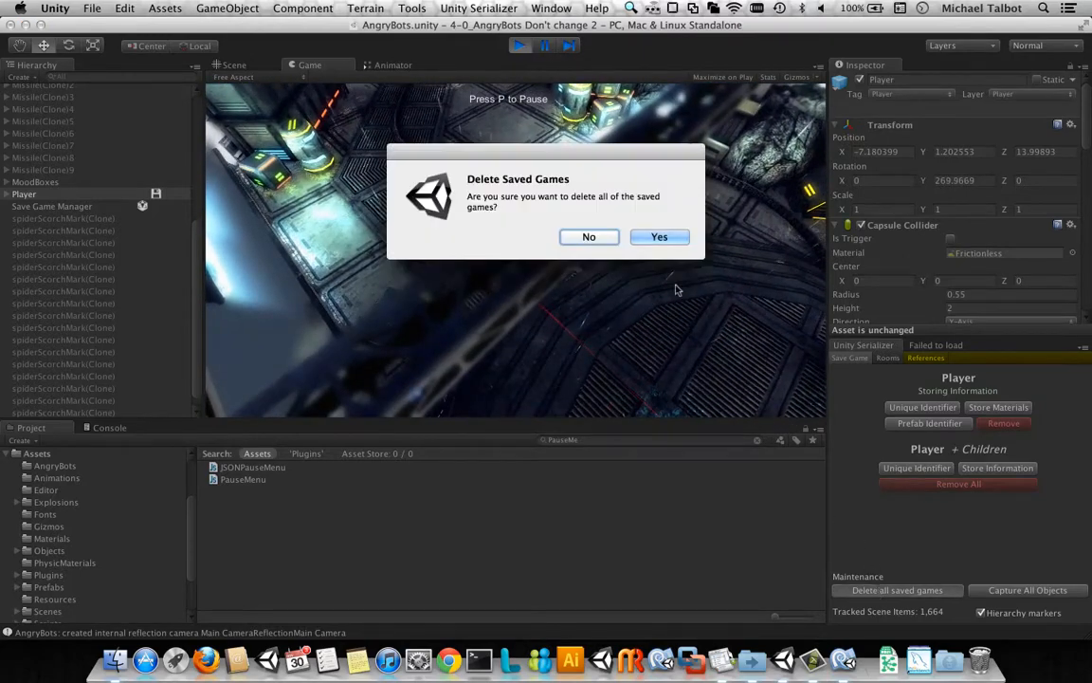
pyautogui.click(659, 236)
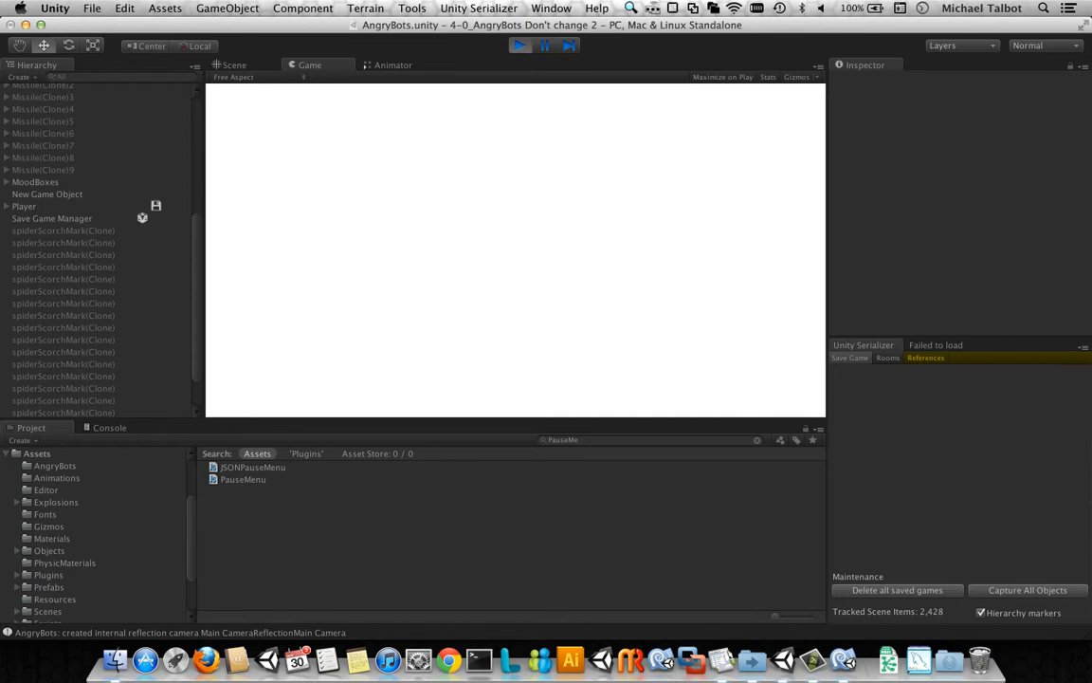
# Load a 'Your Game - AngryBots' save from the pause menu, then stop play mode.
pyautogui.click(520, 45)
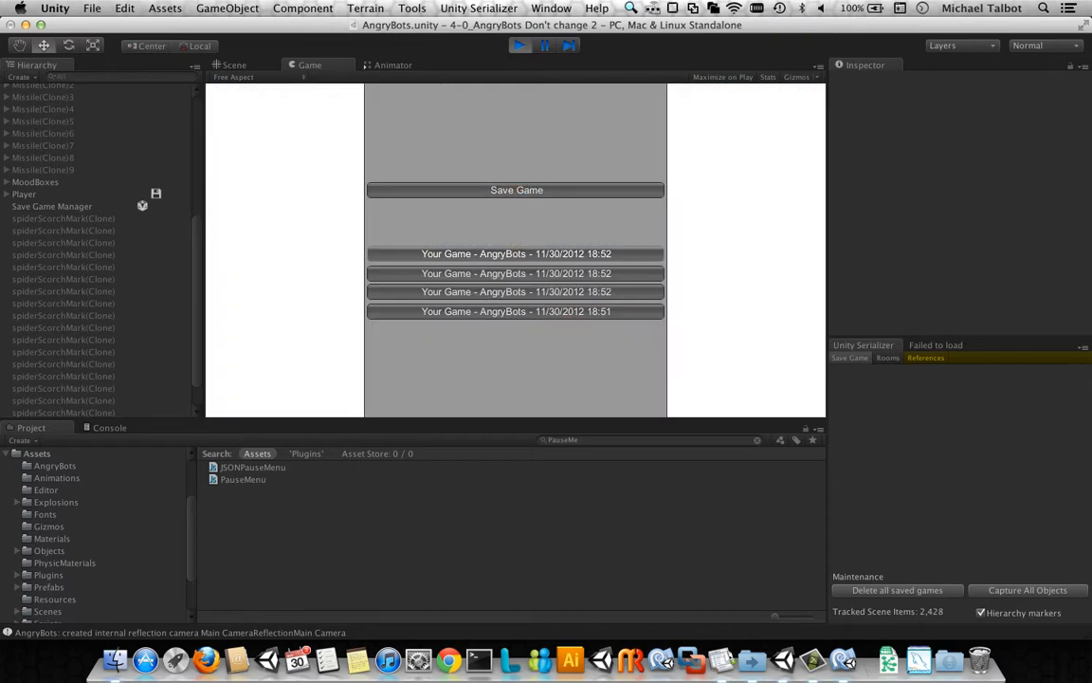
pyautogui.click(515, 189)
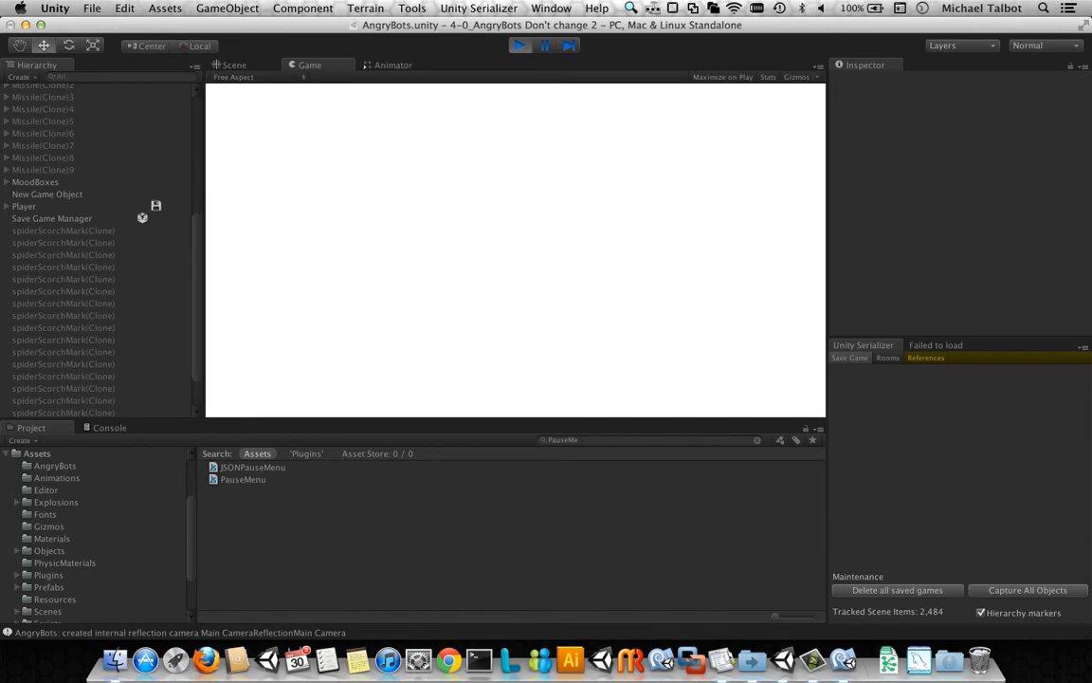
pyautogui.click(520, 46)
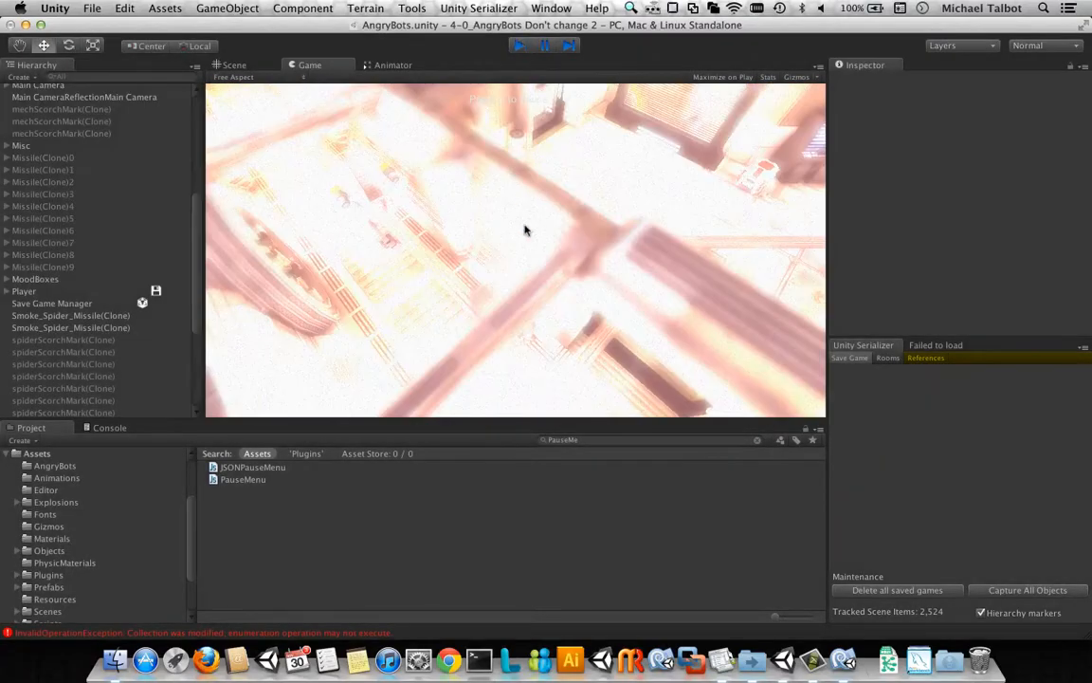
pyautogui.click(519, 45)
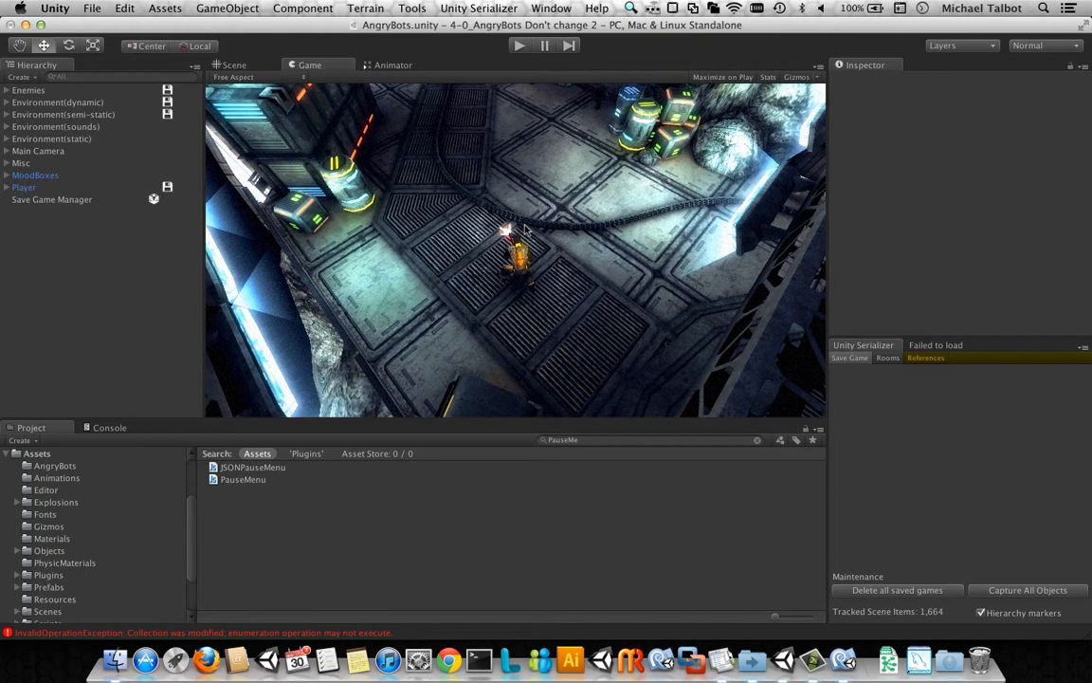
# Give an EnemySpider a prefab identifier and drag the ClickMeAndDie script onto it.
pyautogui.click(24, 187)
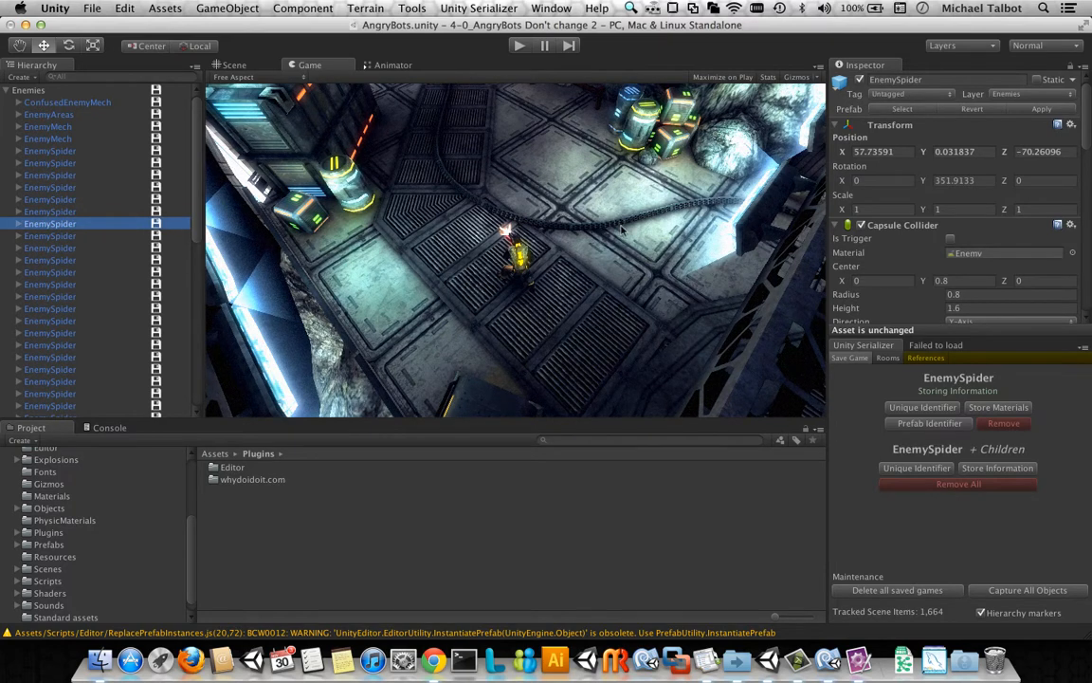
pyautogui.moveTo(576, 299)
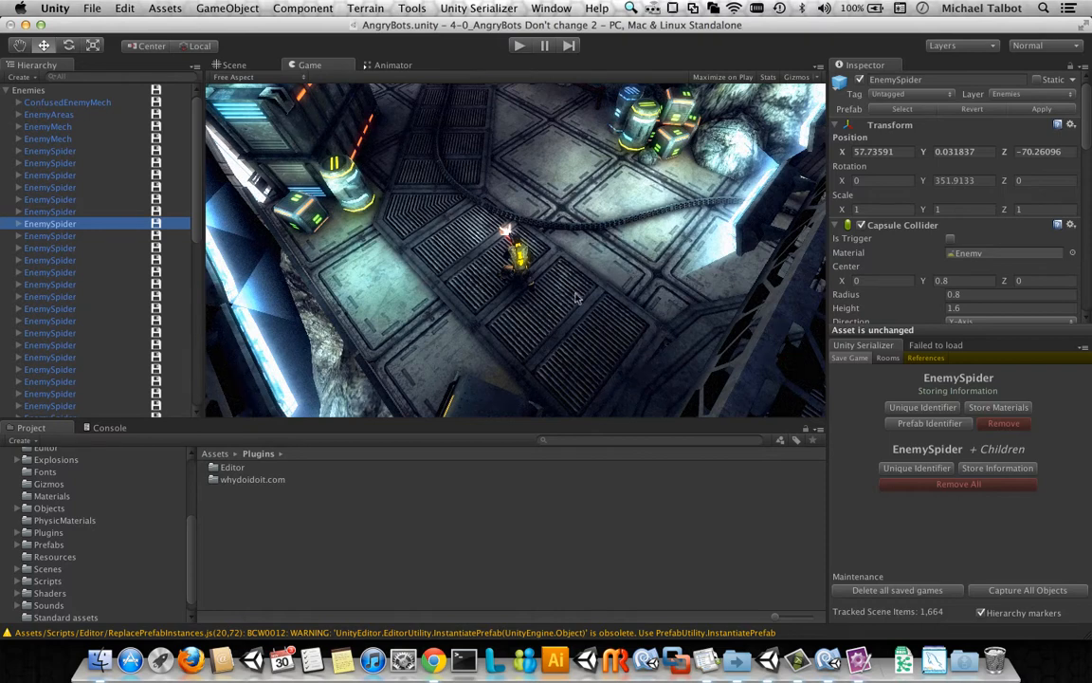
pyautogui.moveTo(914, 308)
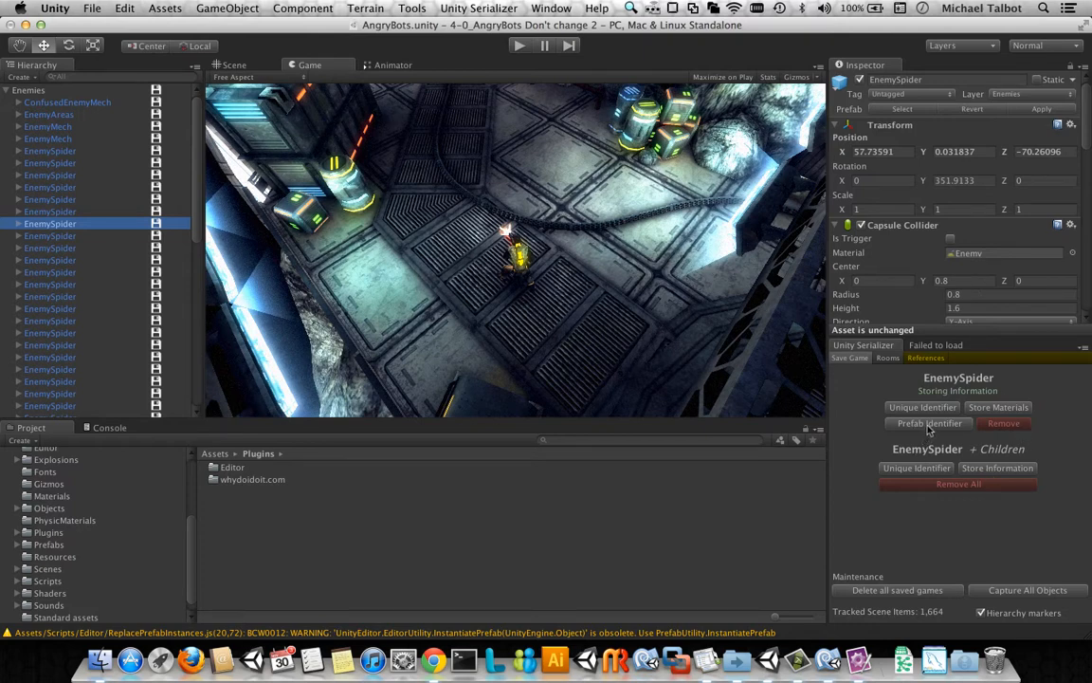
pyautogui.click(50, 235)
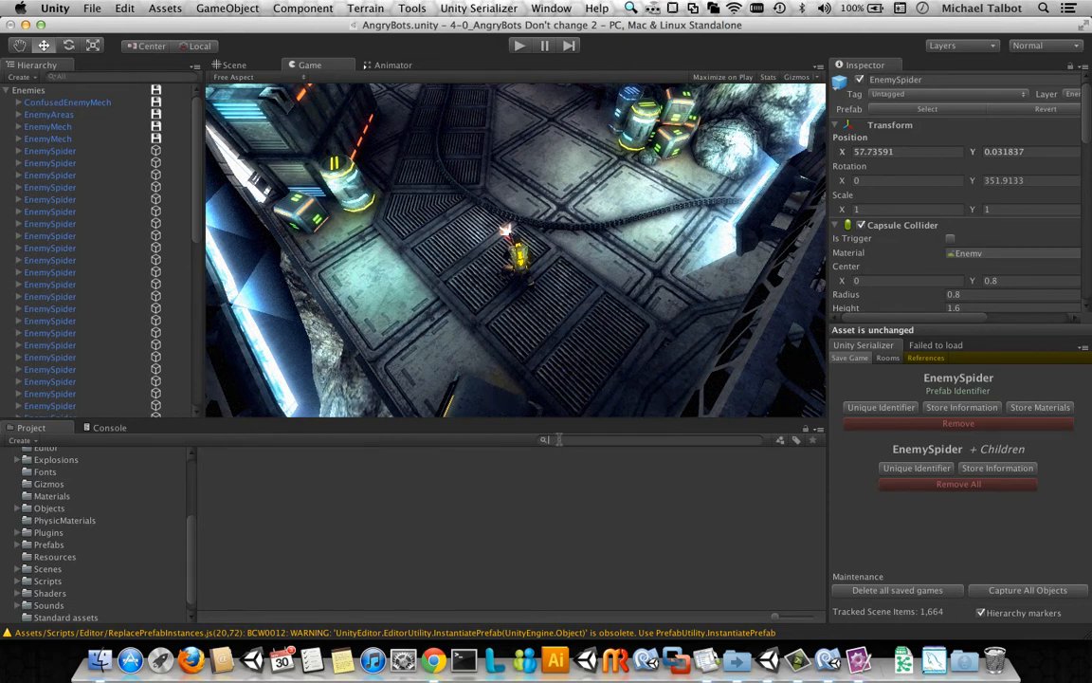
pyautogui.write('Click')
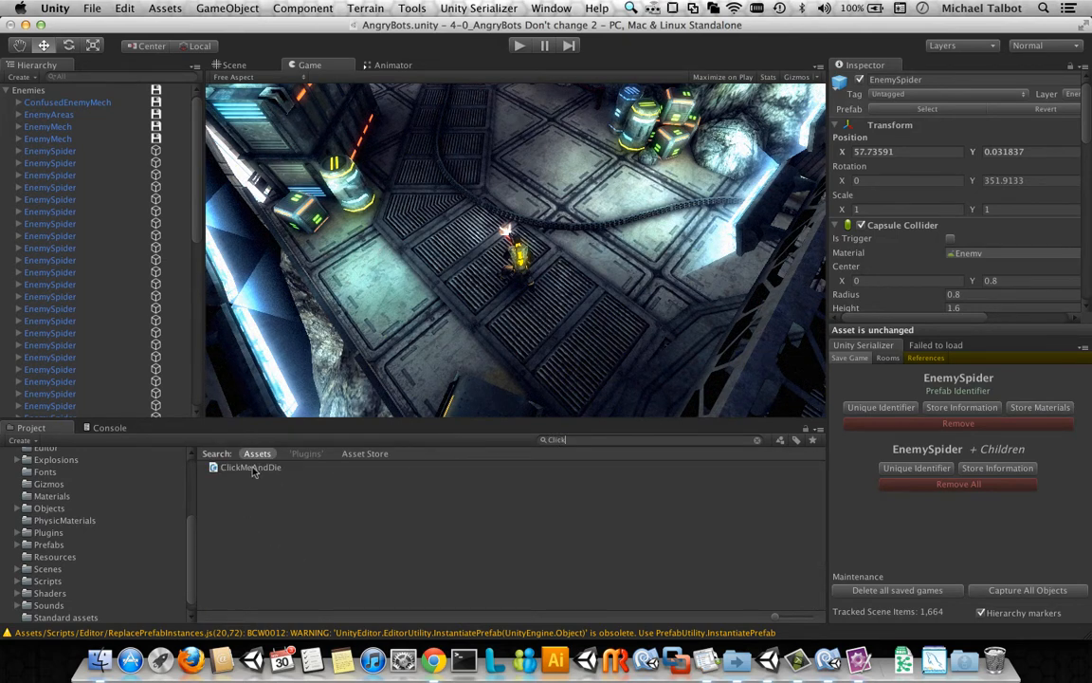
pyautogui.click(49, 272)
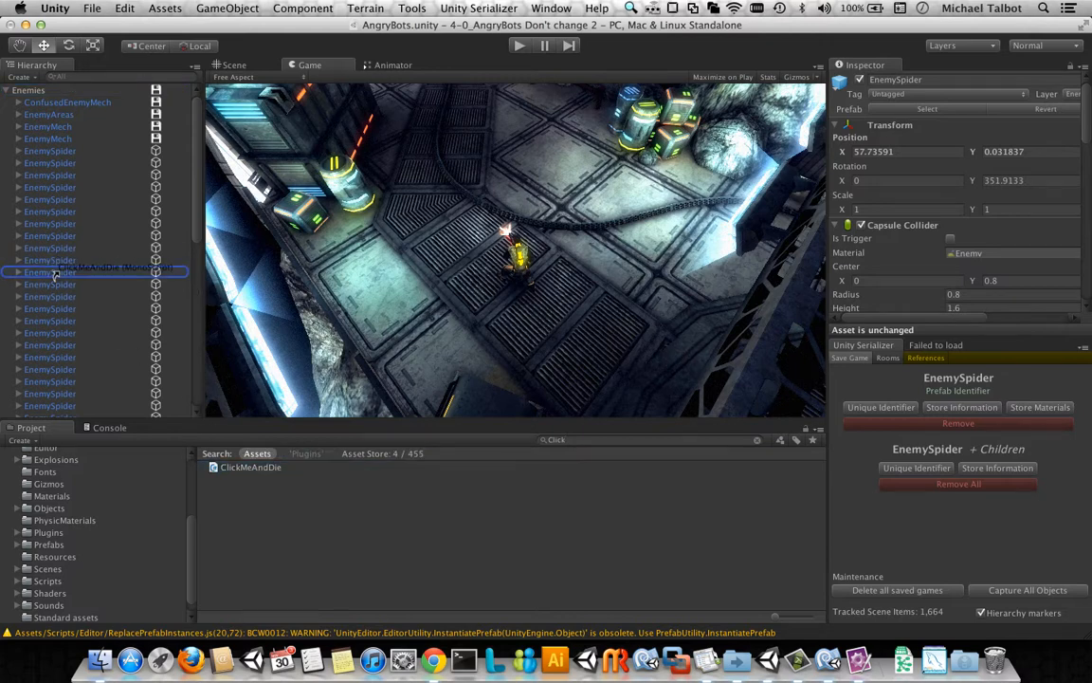
pyautogui.click(49, 272)
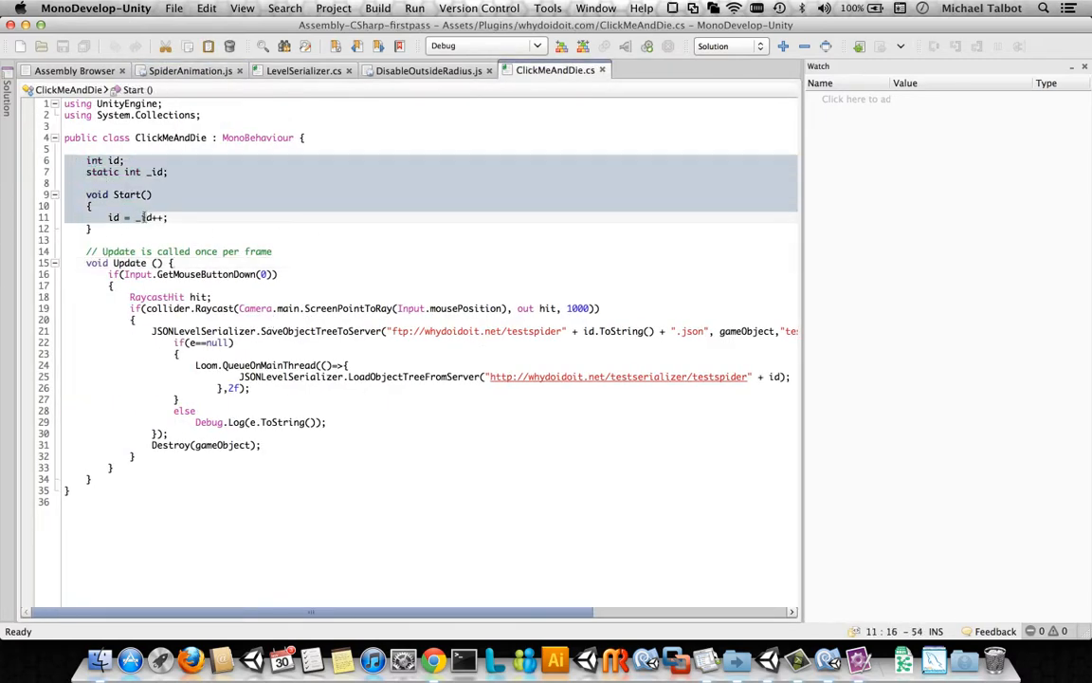
# Review the id and _id static-counter lines in ClickMeAndDie.cs Start.
pyautogui.click(215, 228)
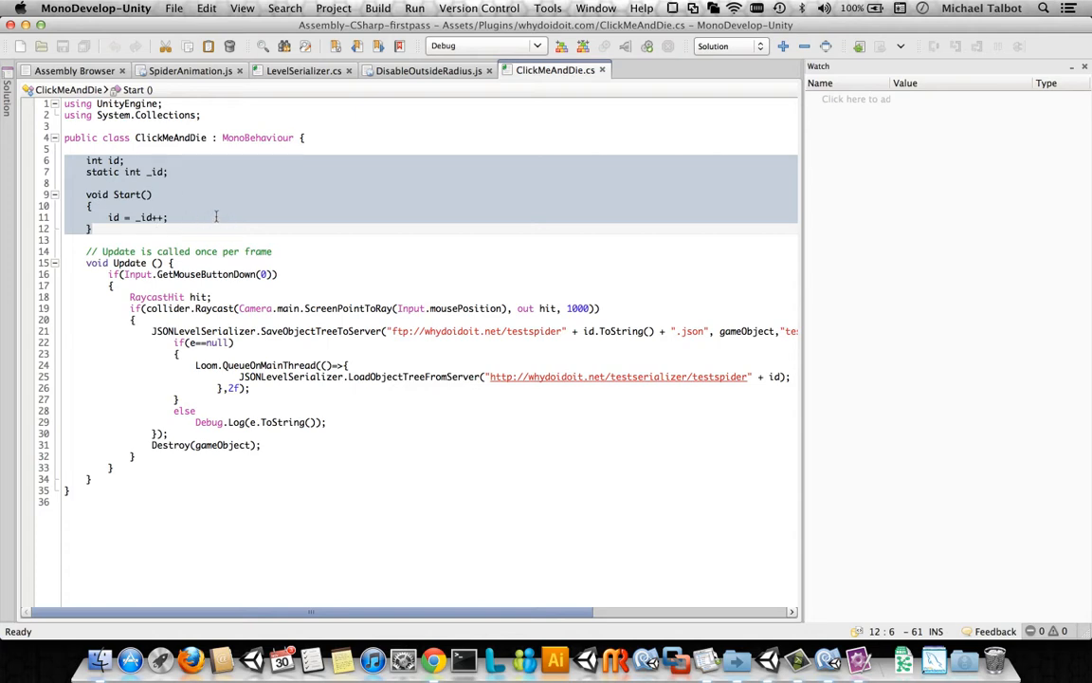
pyautogui.click(408, 297)
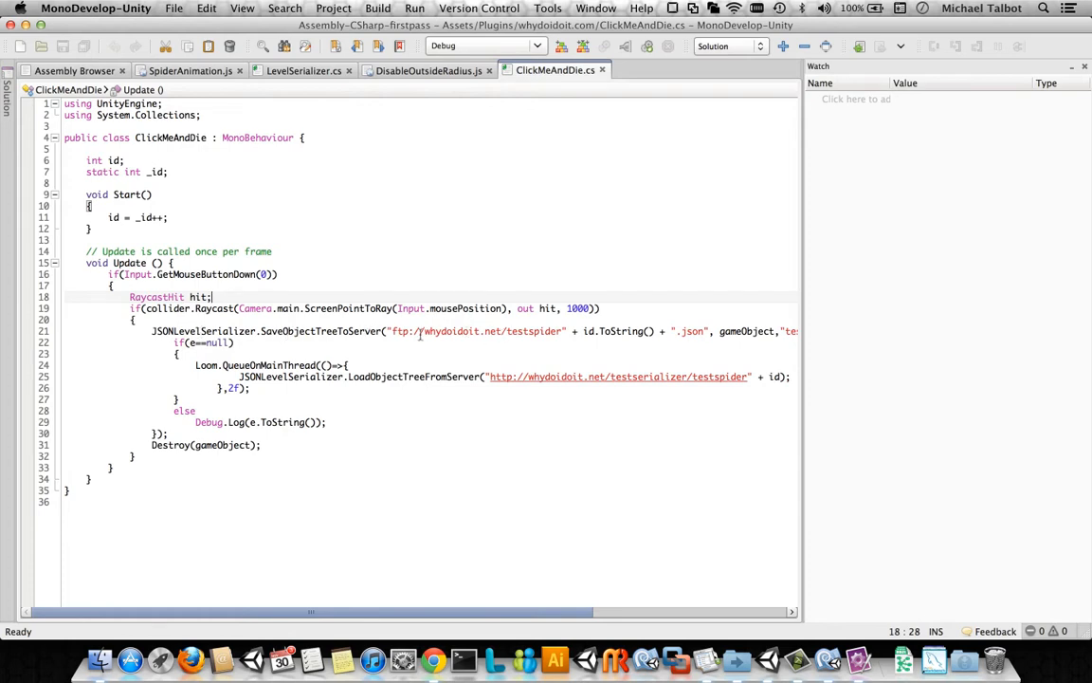
pyautogui.moveTo(571, 327)
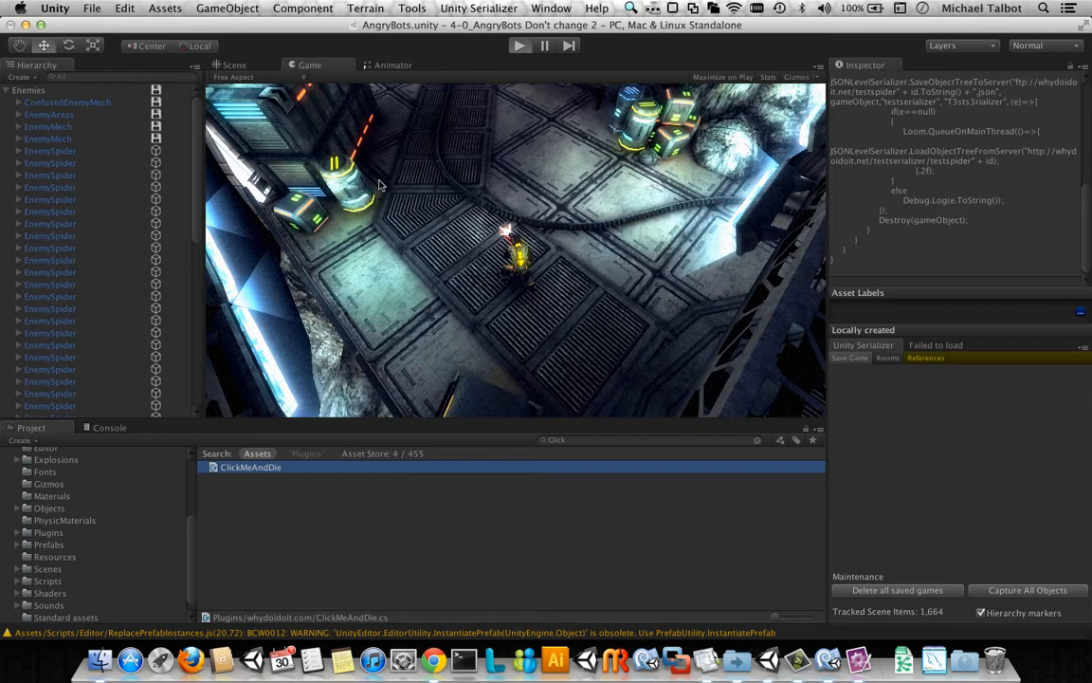
# Test-play AngryBots briefly, then stop to see 'Game score not loaded.' in the Console.
pyautogui.click(518, 45)
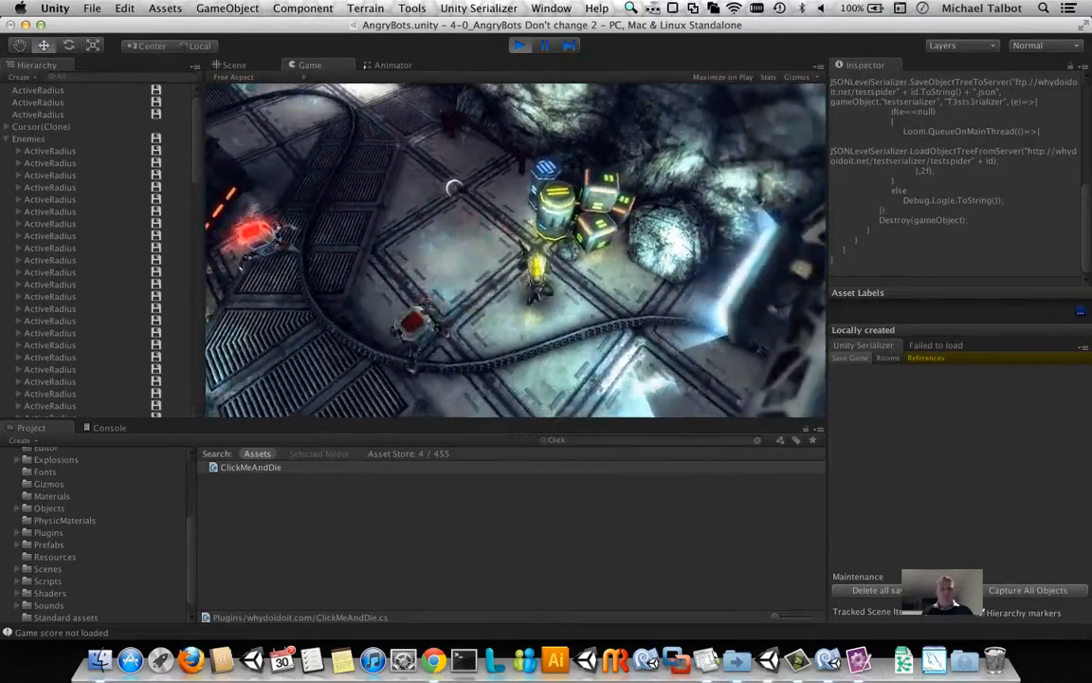
pyautogui.click(519, 46)
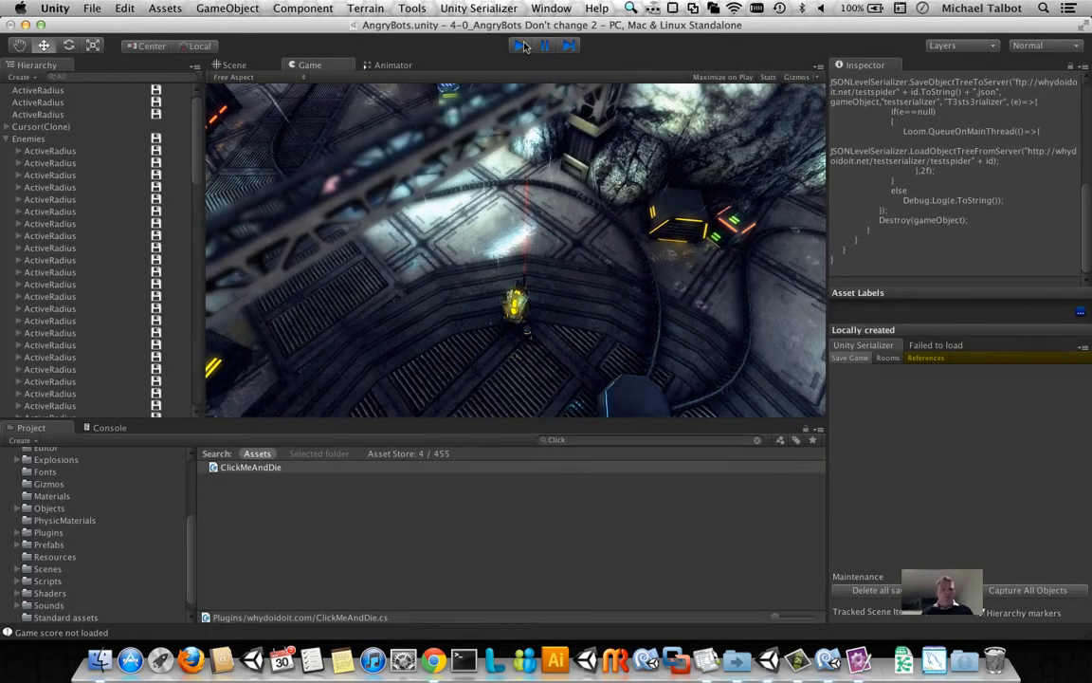
pyautogui.click(524, 46)
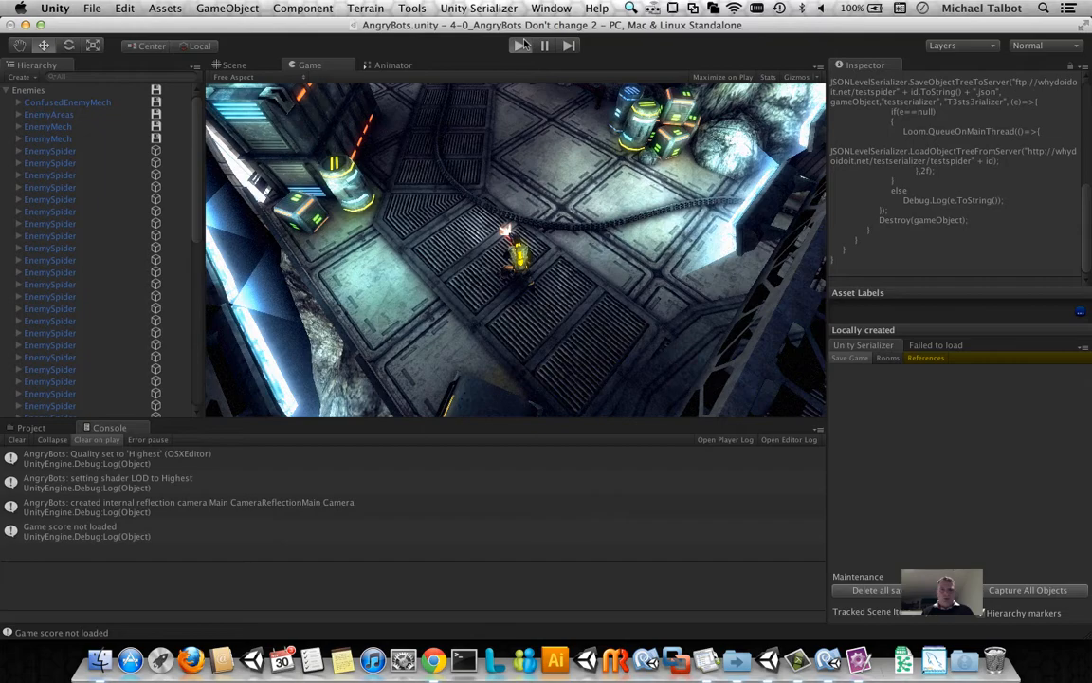
# Play and stop the level again, then search project assets for 'Click' and 'Spider'.
pyautogui.click(523, 45)
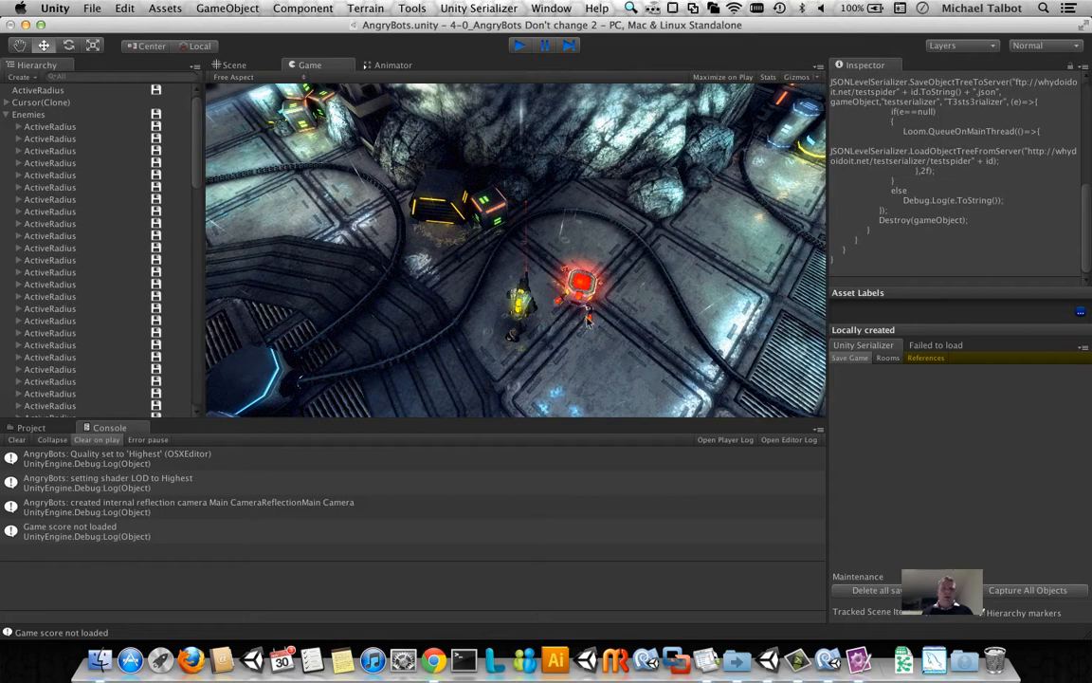
pyautogui.click(543, 44)
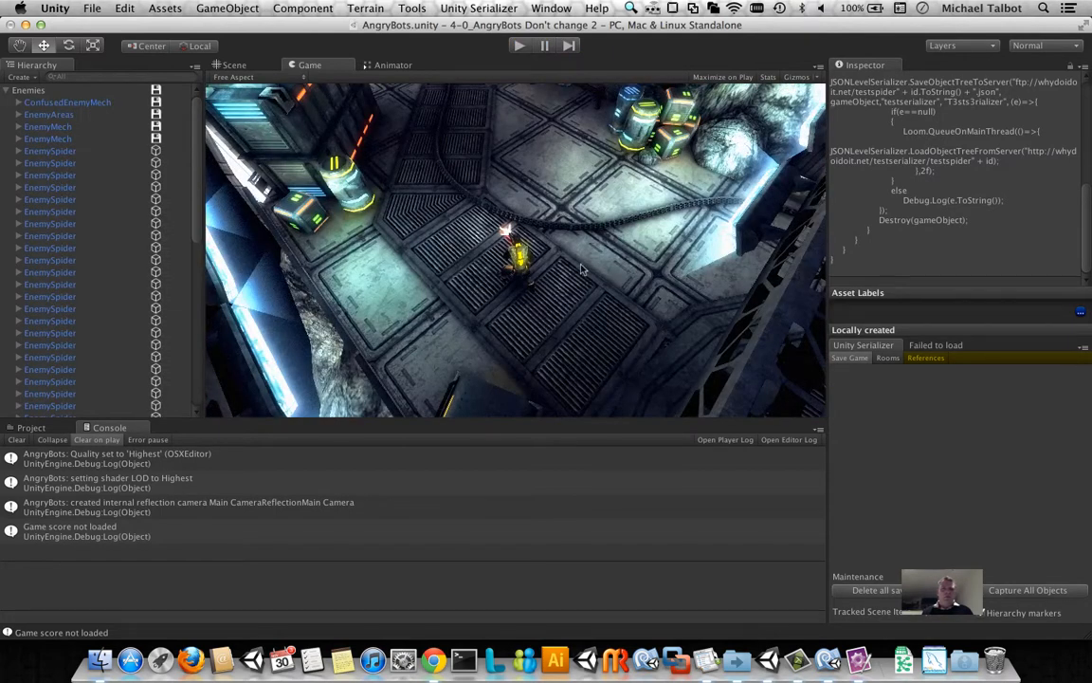
pyautogui.moveTo(540, 205)
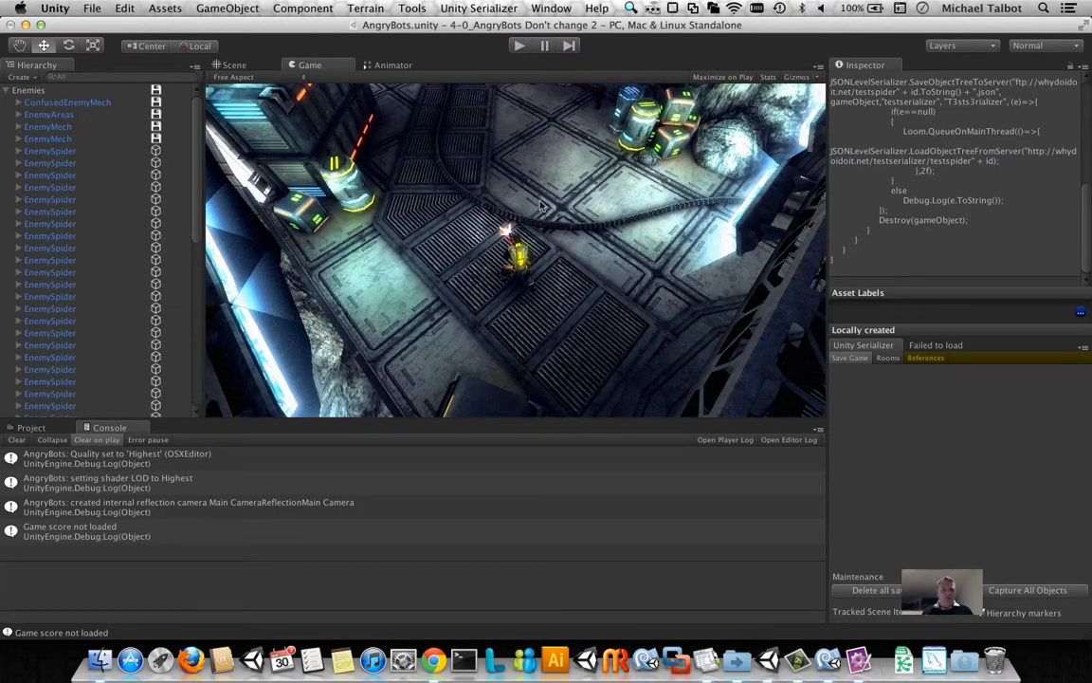
pyautogui.click(30, 427)
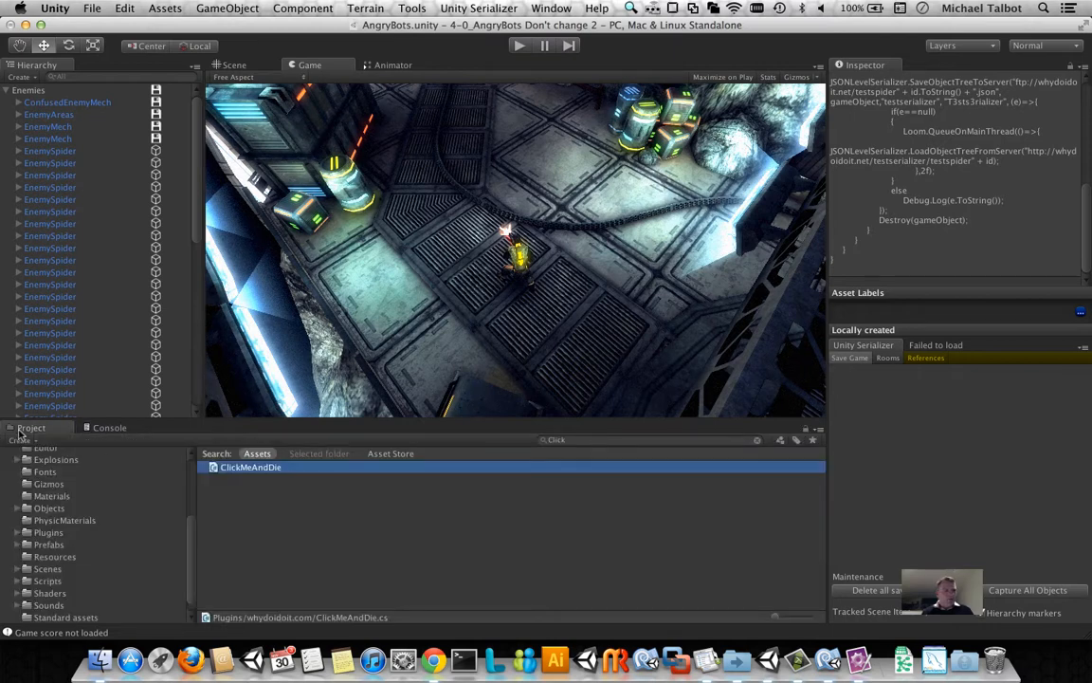
pyautogui.write('Click')
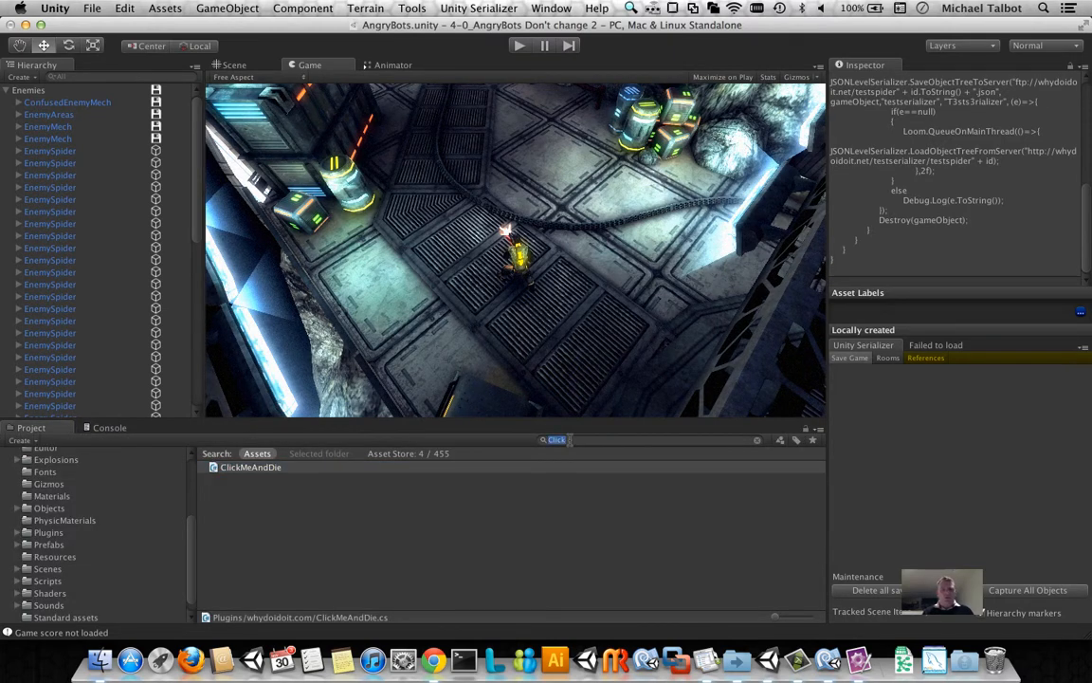
pyautogui.write('Spider')
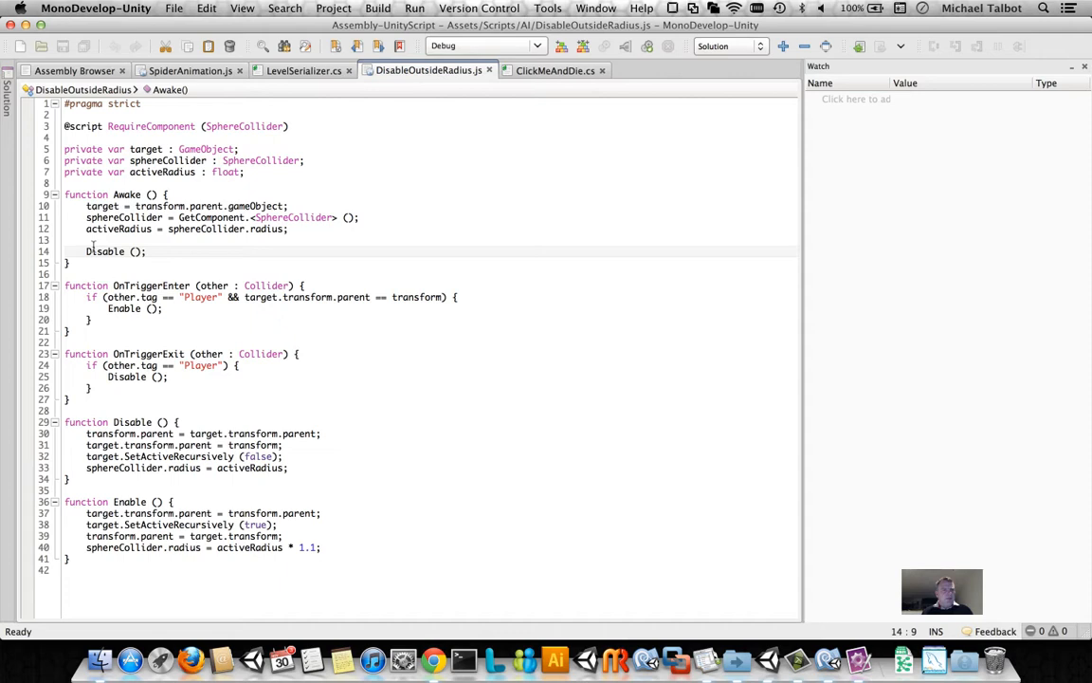
# Add an if (SerializationHelper.IsDeserializing...) check before Disable() in DisableOutsideRadius.js Awake.
pyautogui.click(87, 240)
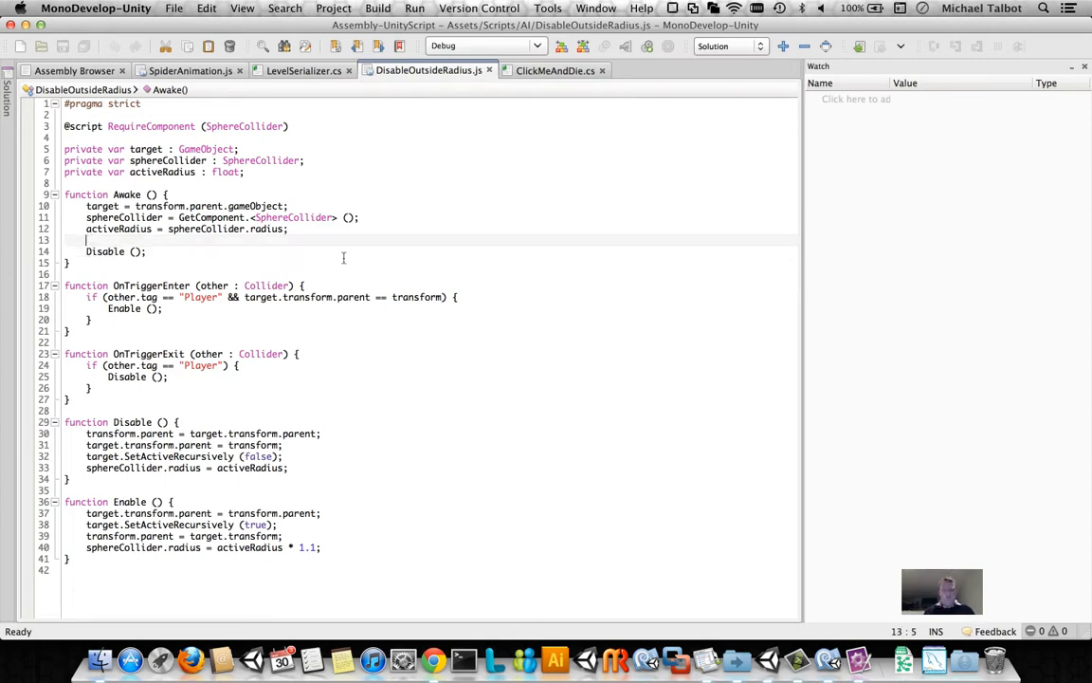
pyautogui.write('if')
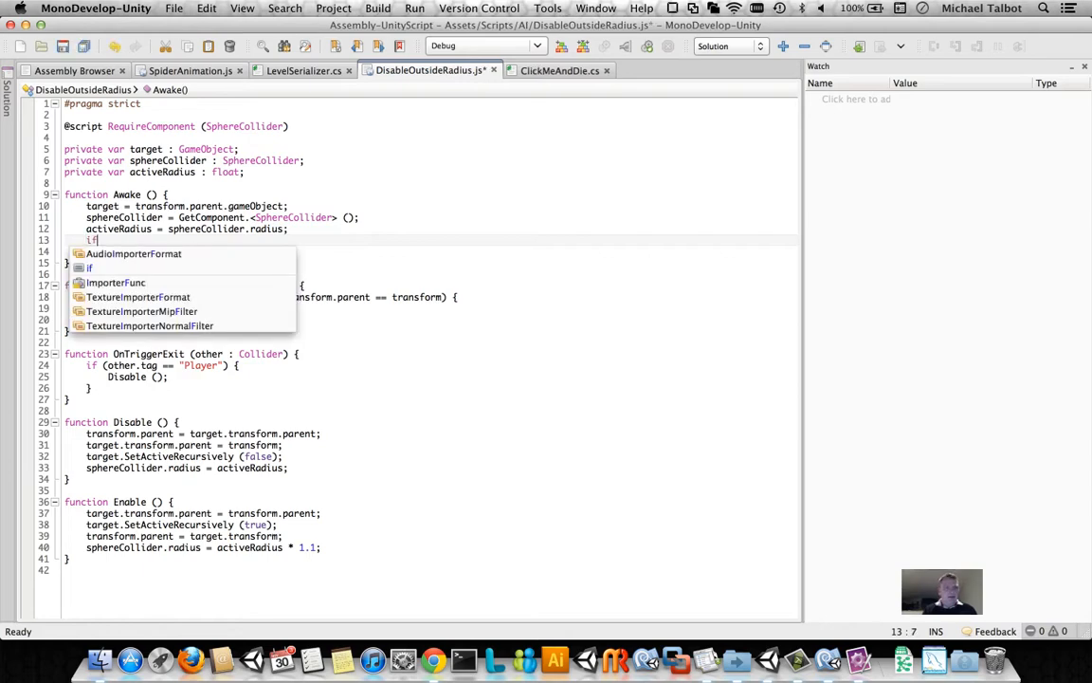
pyautogui.write('(Serialize')
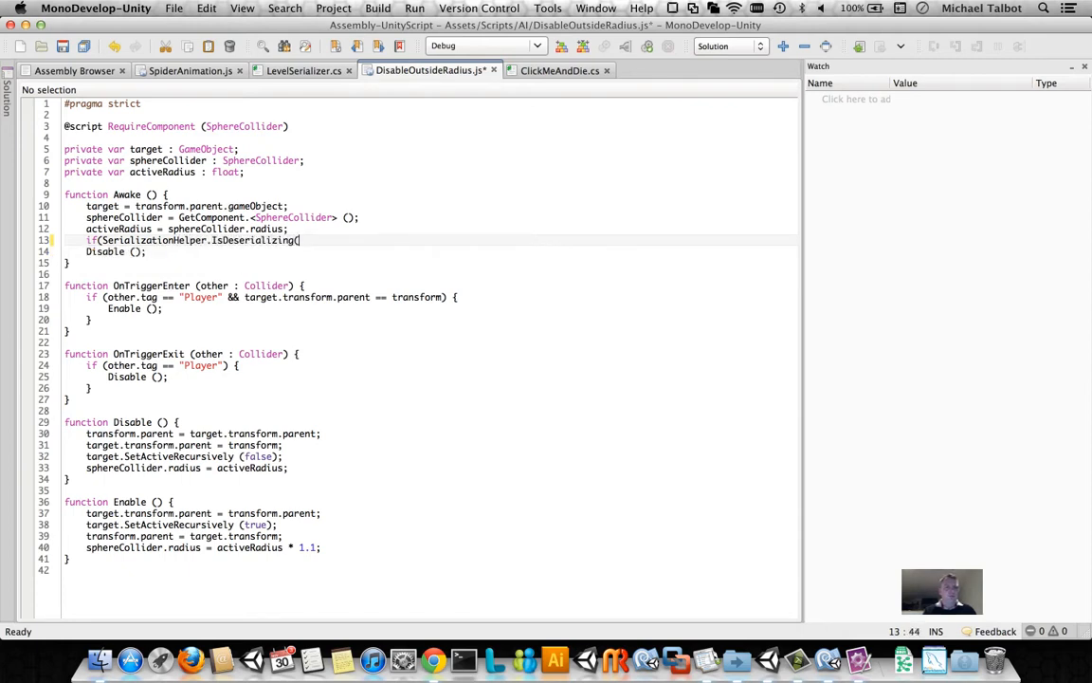
pyautogui.write('game')
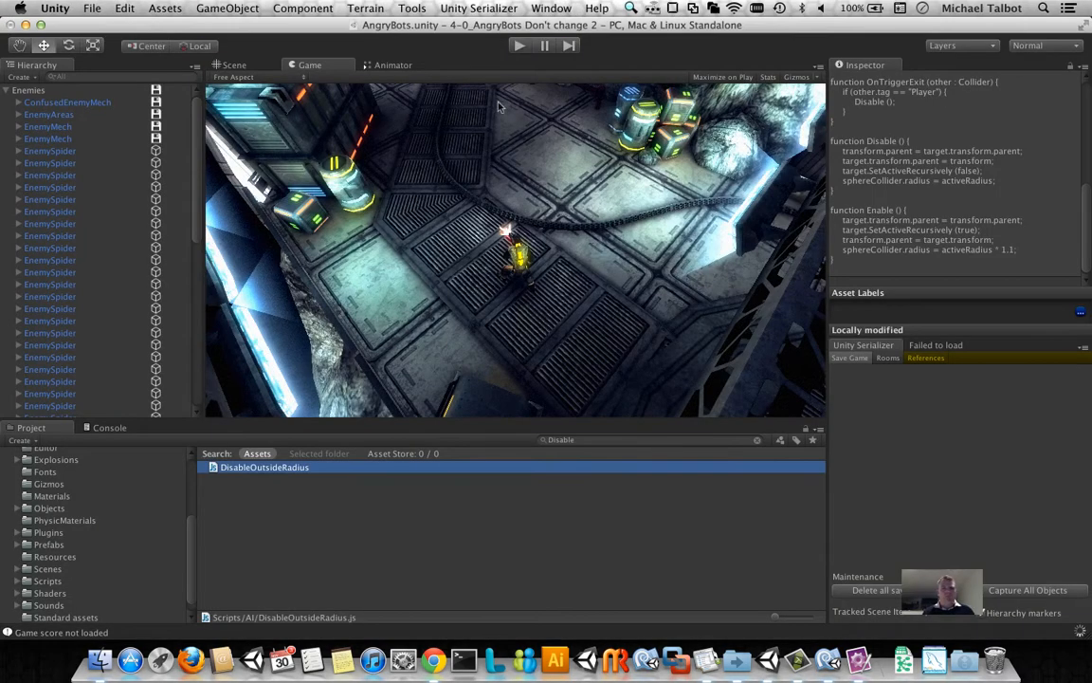
# Play-test AngryBots for about a minute with the deserialization fix, then exit play mode.
pyautogui.click(519, 45)
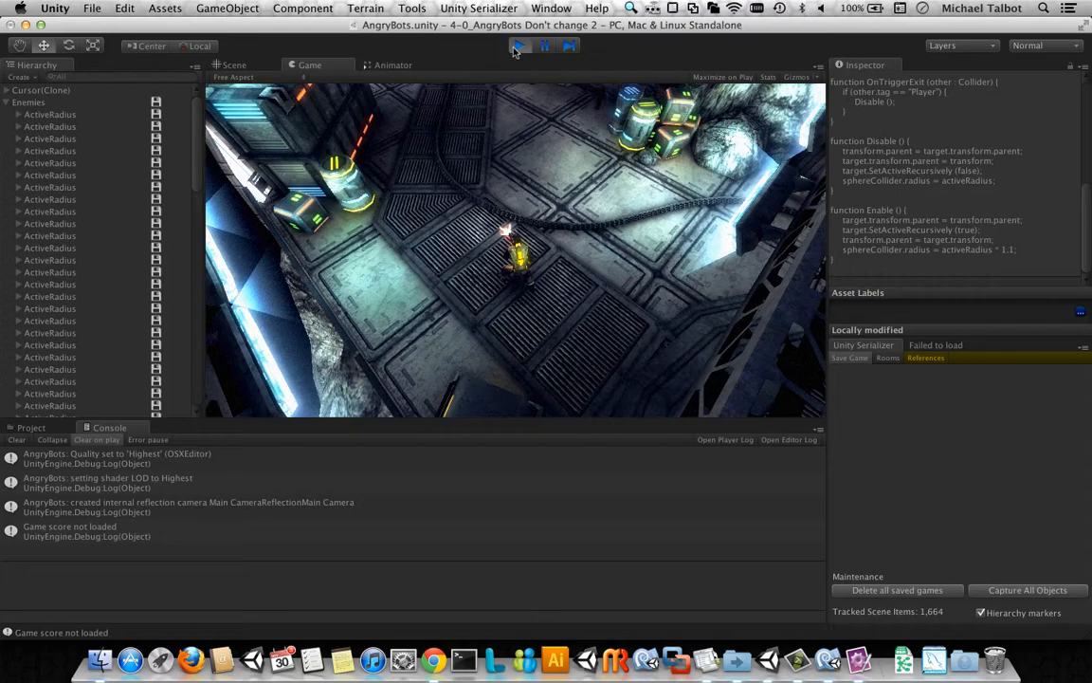
pyautogui.click(520, 46)
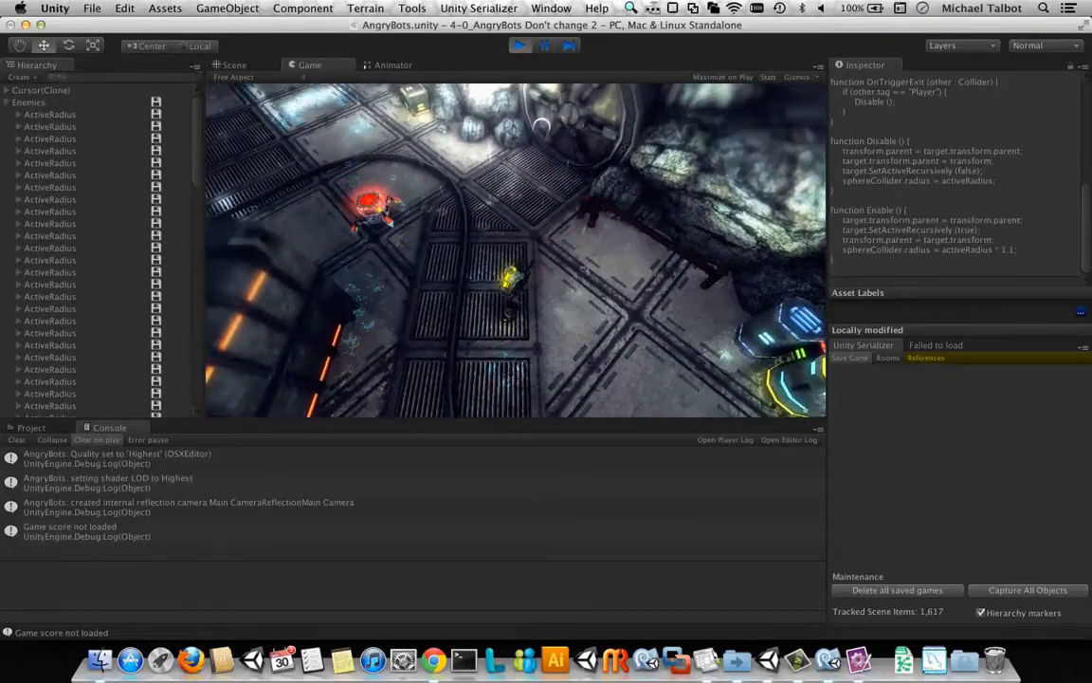
pyautogui.click(518, 46)
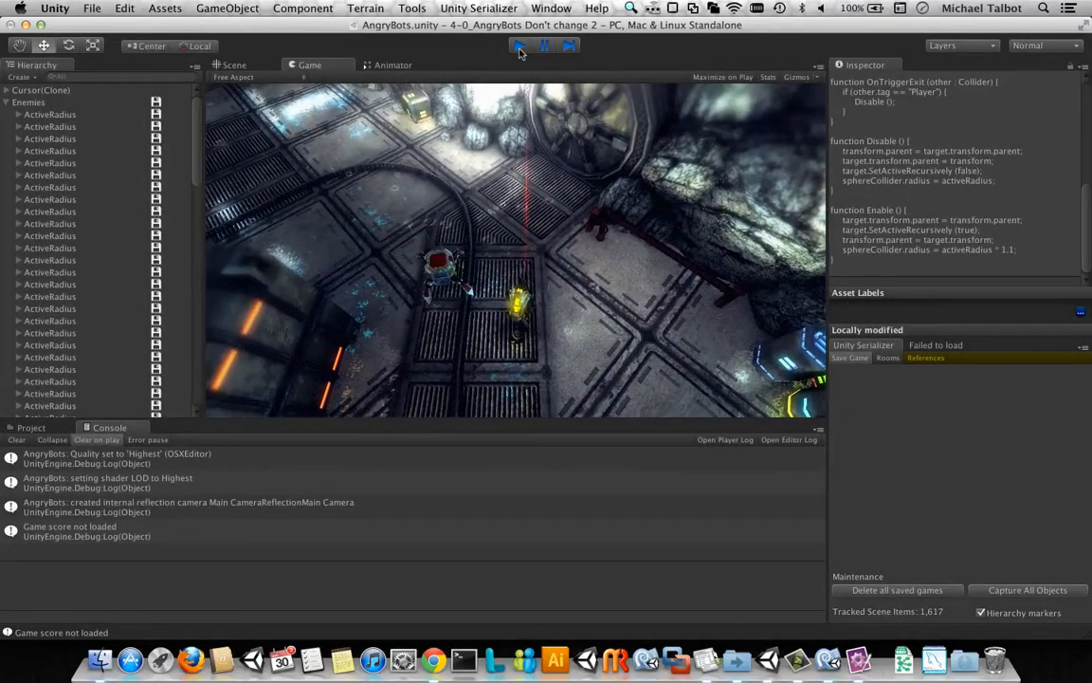
pyautogui.click(519, 45)
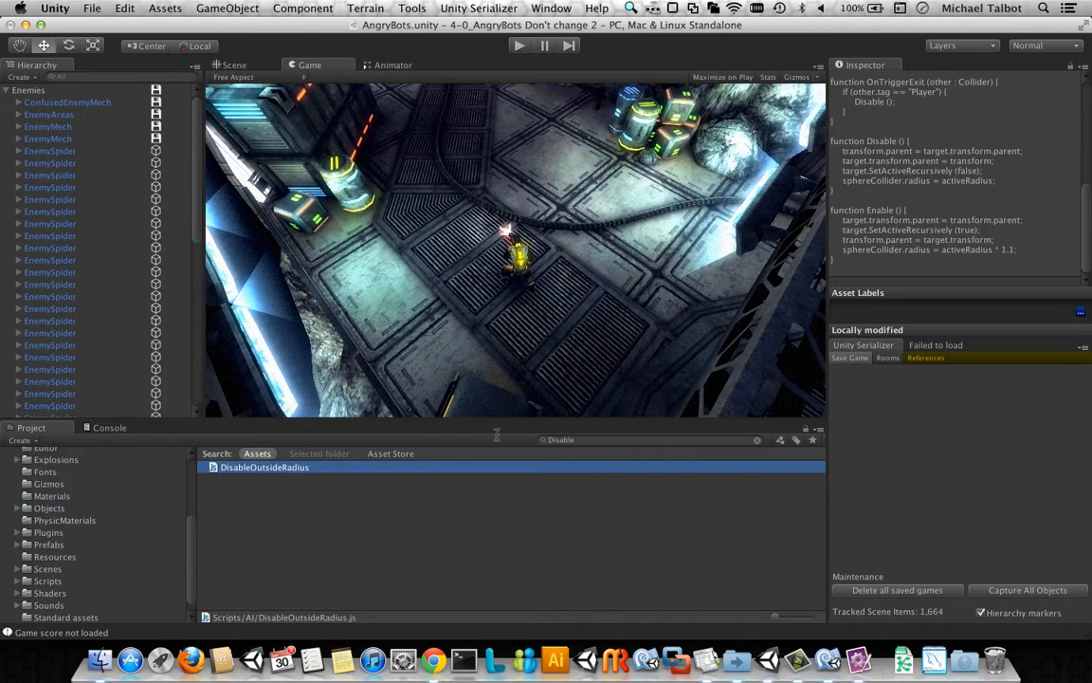
# Search 'Spider' in the Project panel and open SpiderReturnMoveController and SpiderAttackMoveController in MonoDevelop.
pyautogui.write('SpiderRet')
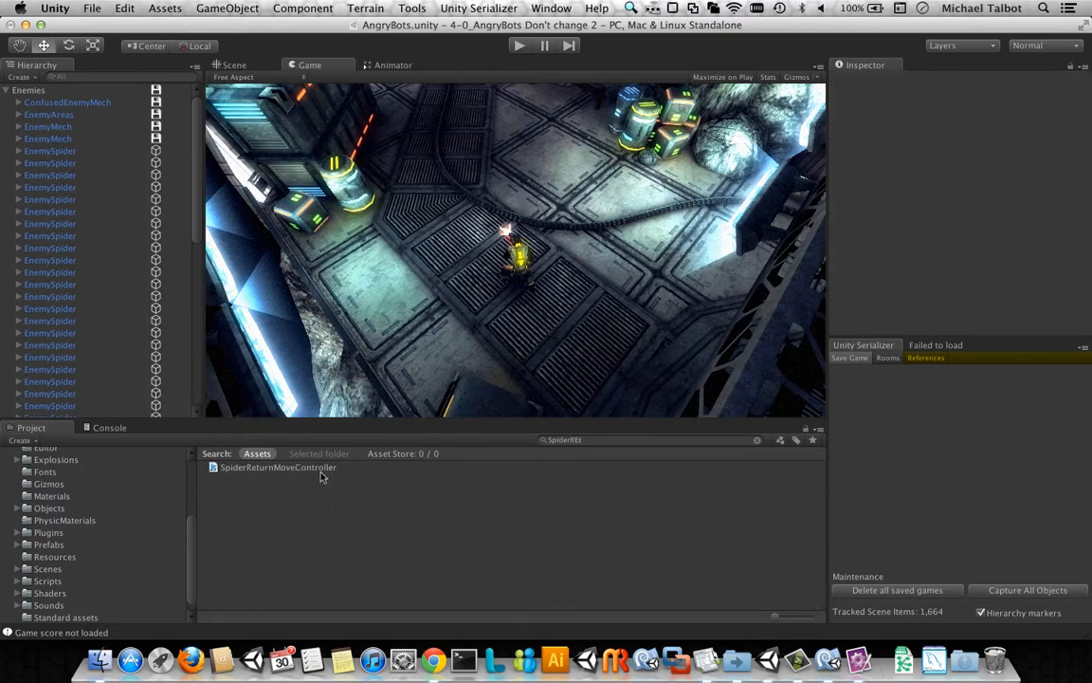
pyautogui.doubleClick(278, 467)
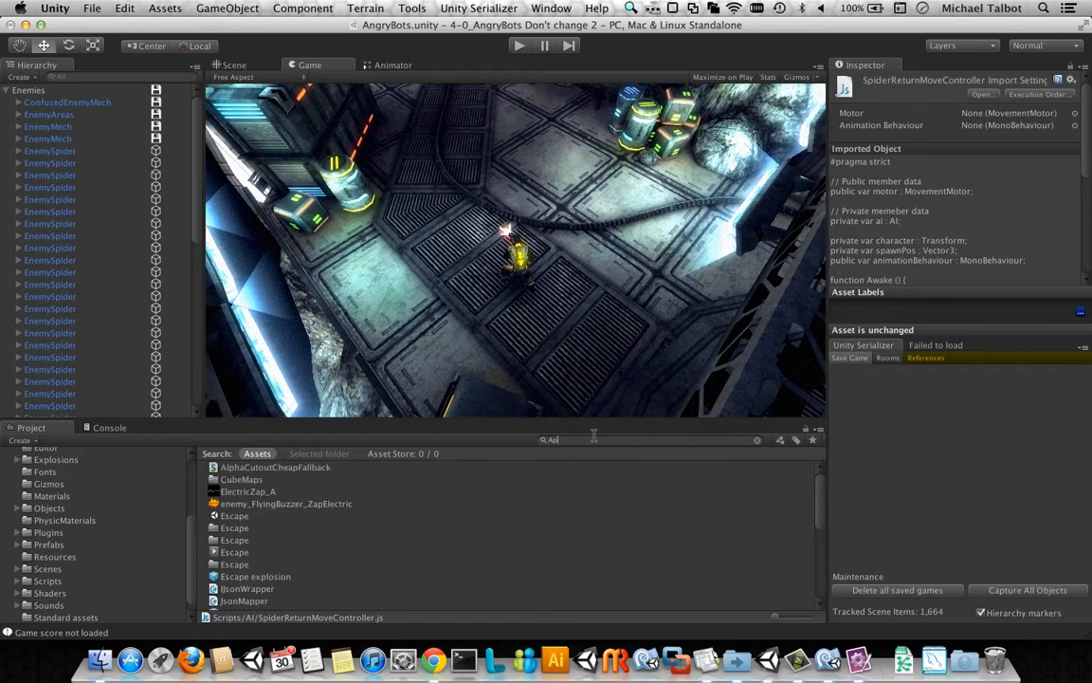
pyautogui.write('SpiderAtt')
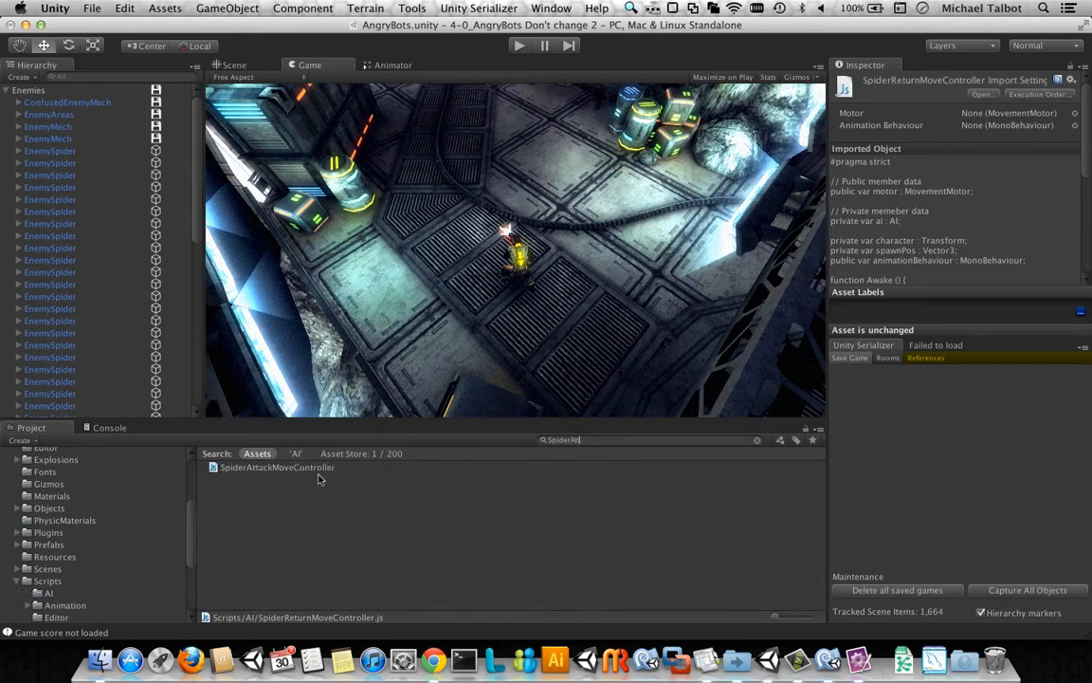
pyautogui.doubleClick(276, 466)
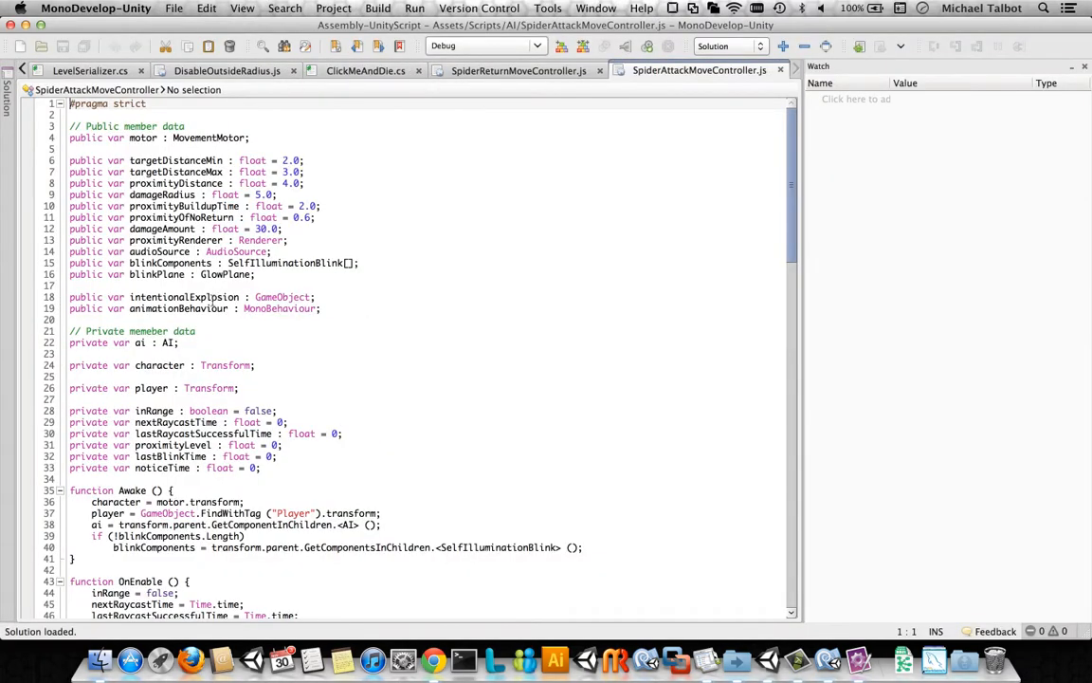
pyautogui.scroll(-3)
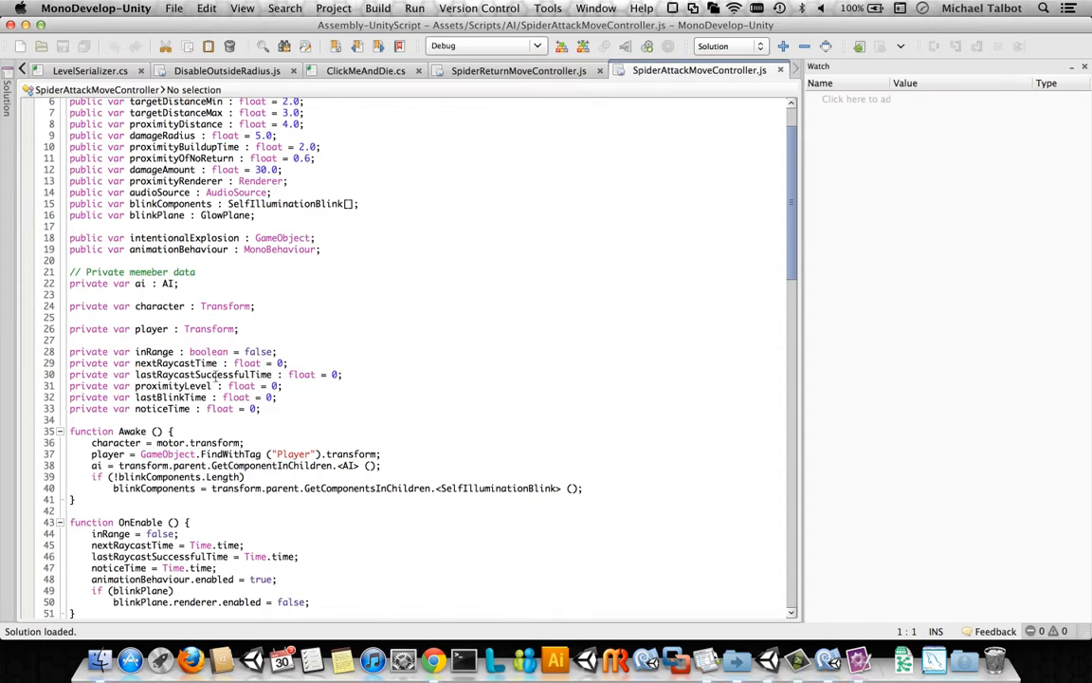
pyautogui.scroll(-3)
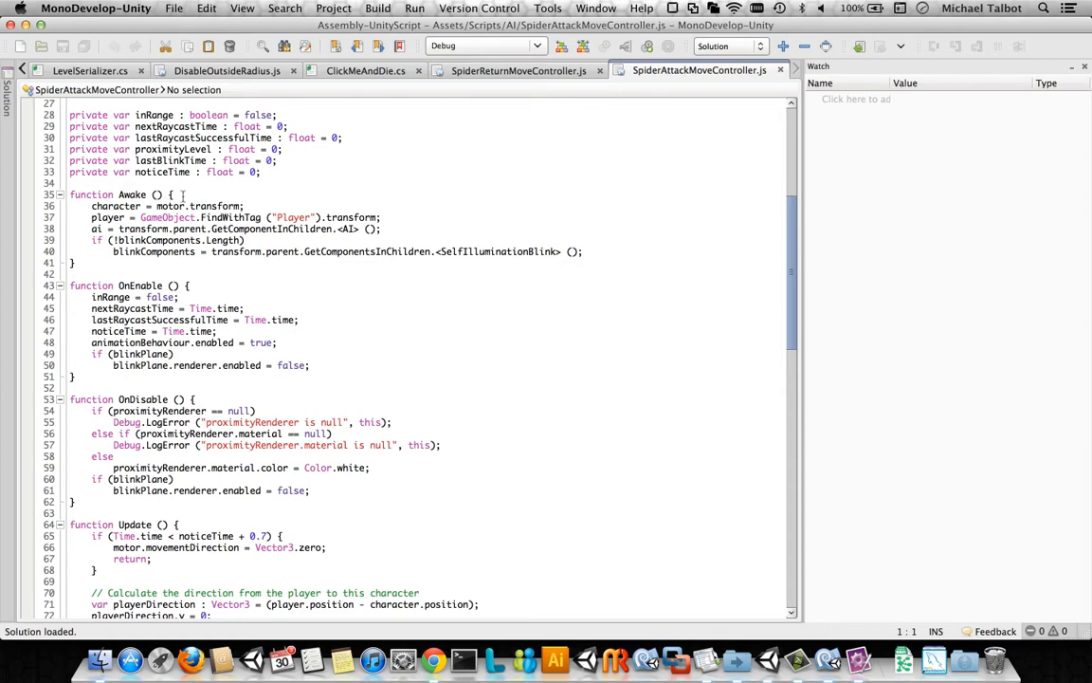
pyautogui.scroll(3)
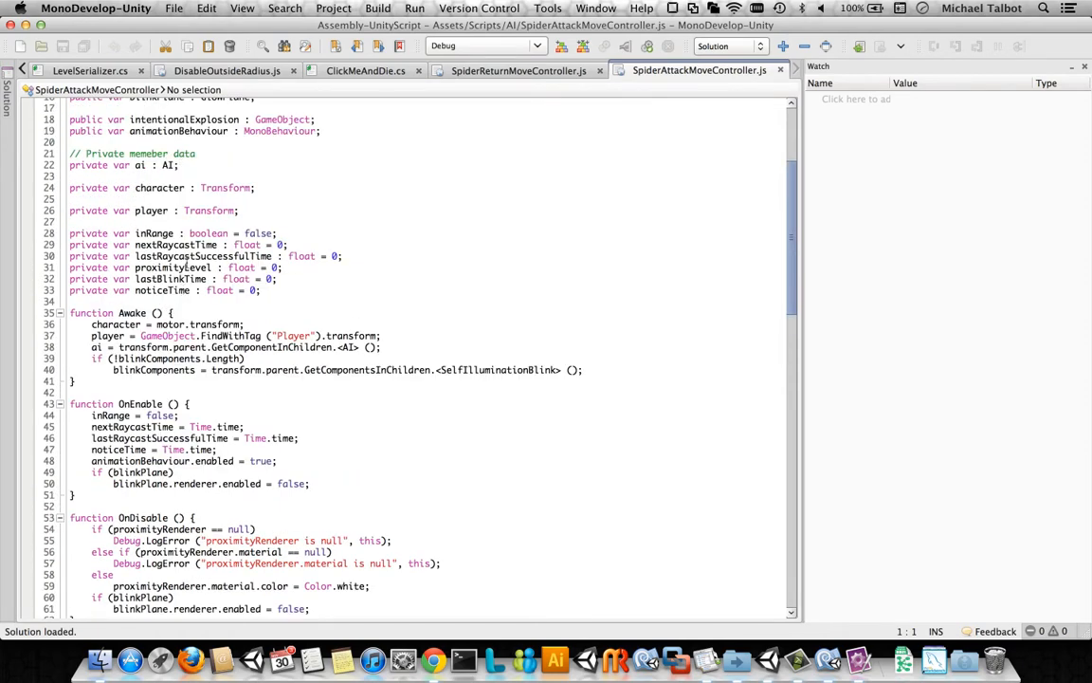
pyautogui.press('Return')
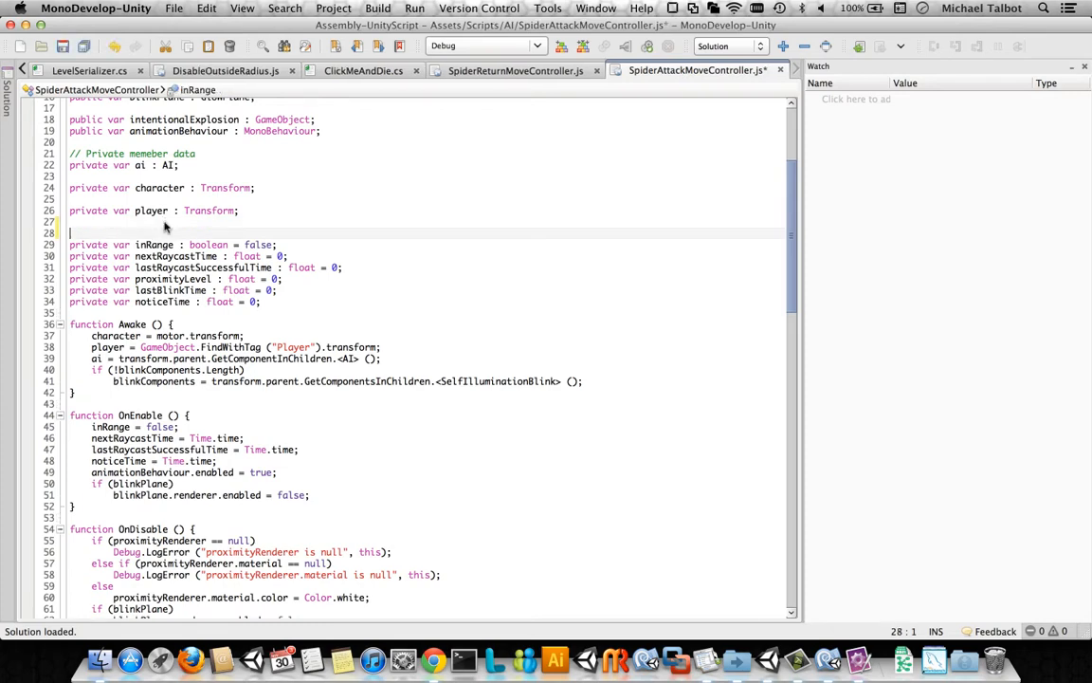
pyautogui.write('@')
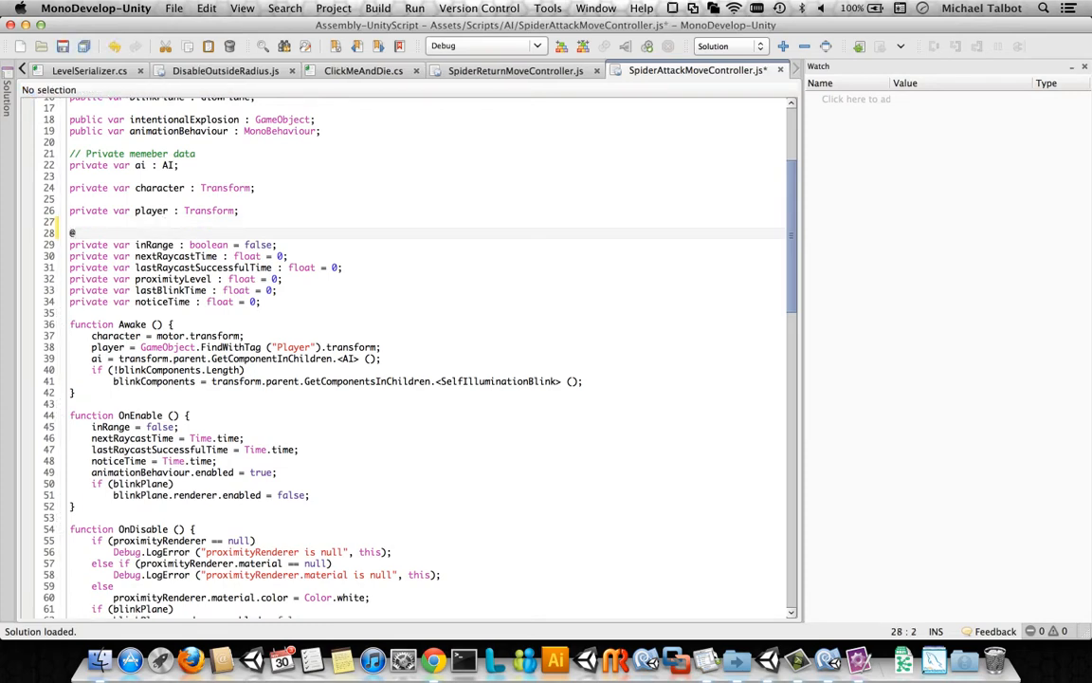
pyautogui.write('SerializeThis')
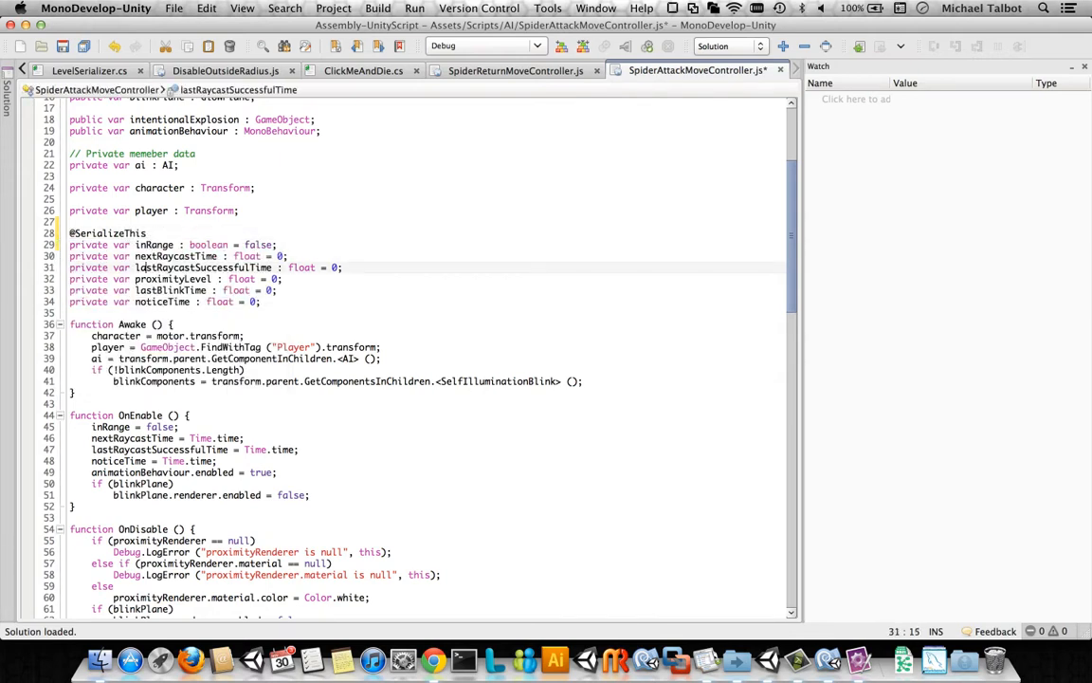
pyautogui.scroll(3)
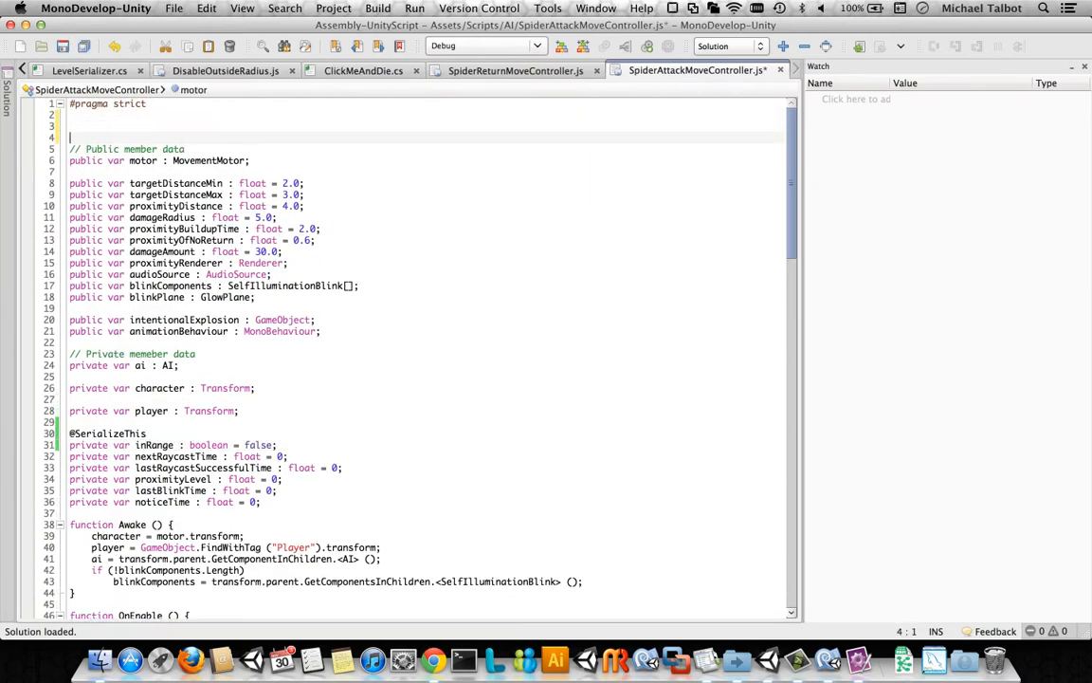
pyautogui.write('@script SerializeAll')
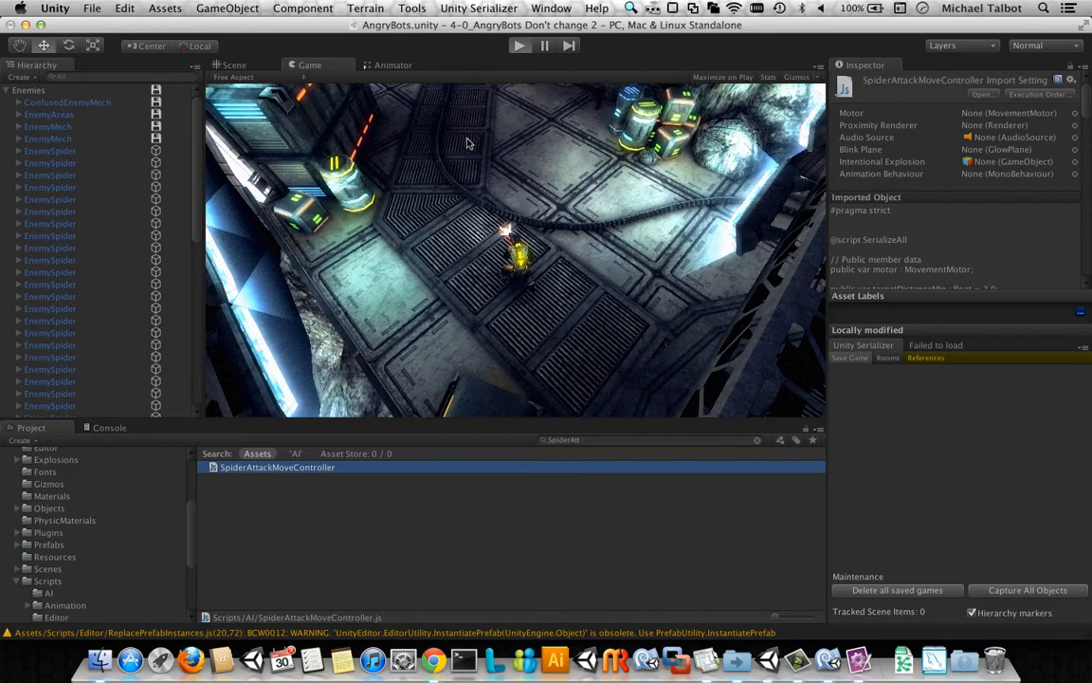
# Toggle Play twice to run AngryBots and test spider saving with the updated SpiderAttackMoveController.
pyautogui.click(519, 46)
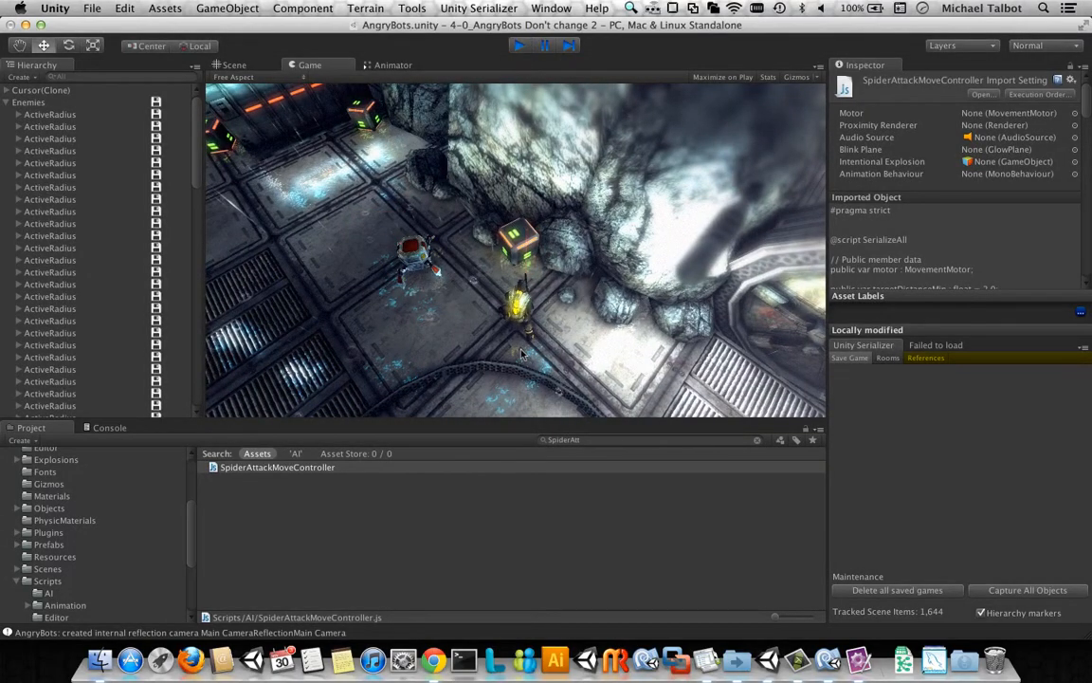
pyautogui.click(518, 44)
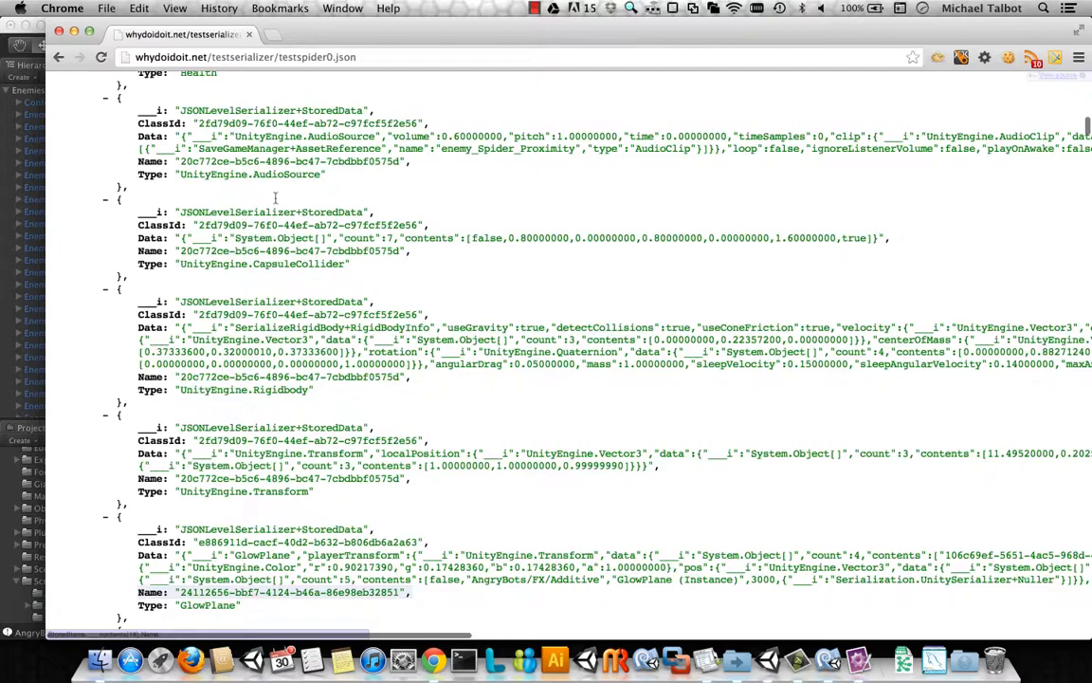
pyautogui.scroll(3)
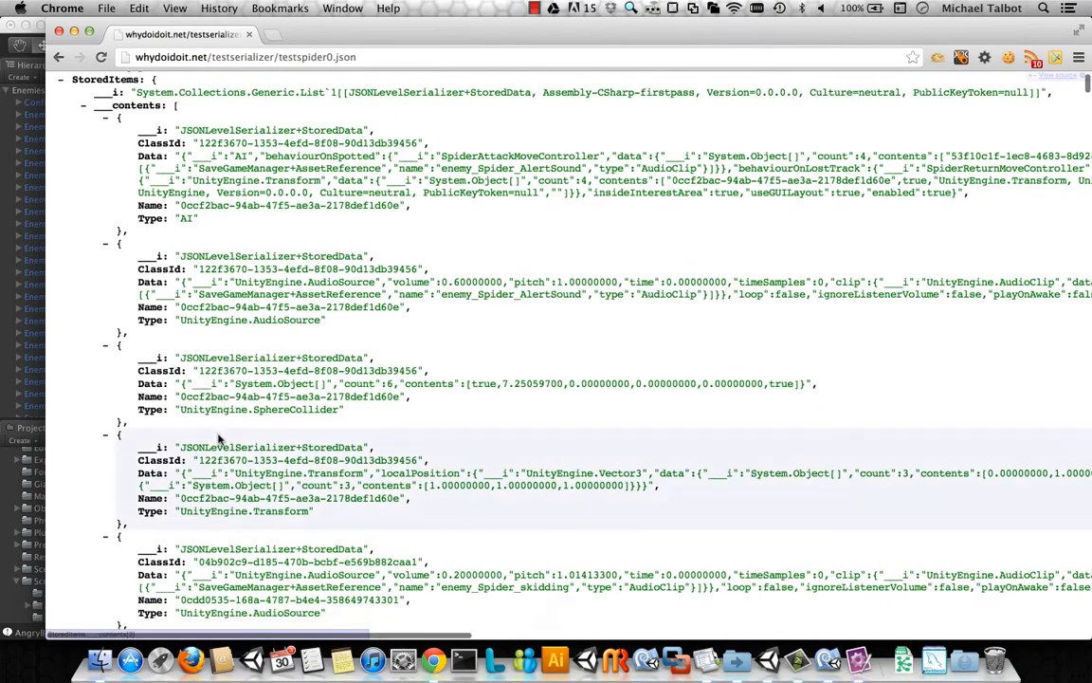
pyautogui.scroll(-3)
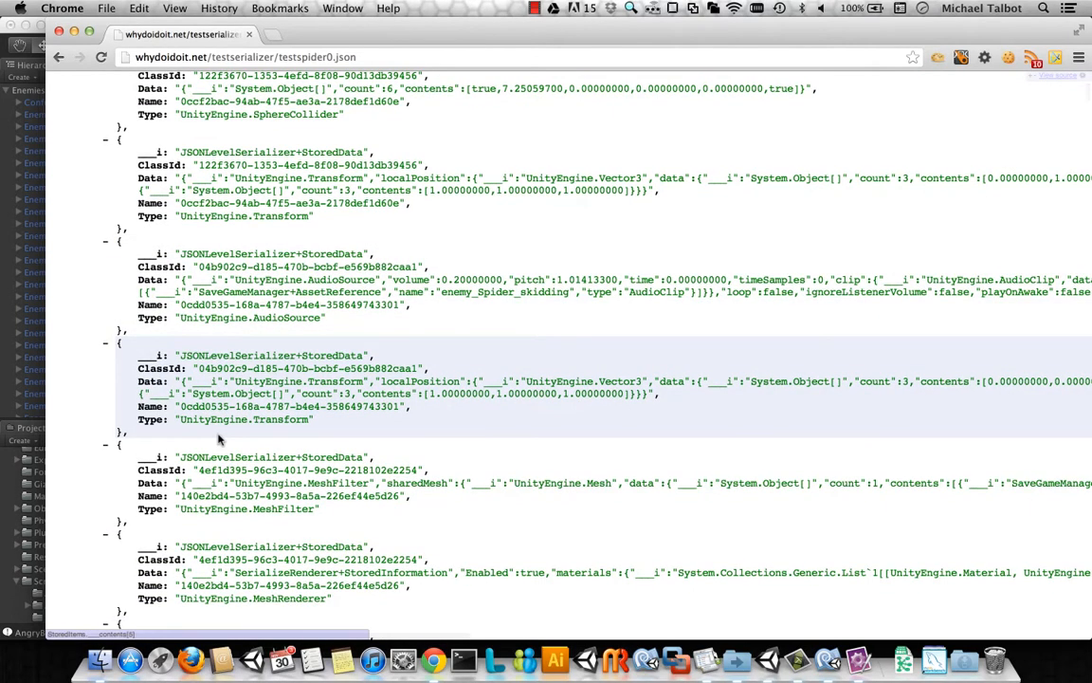
pyautogui.scroll(-3)
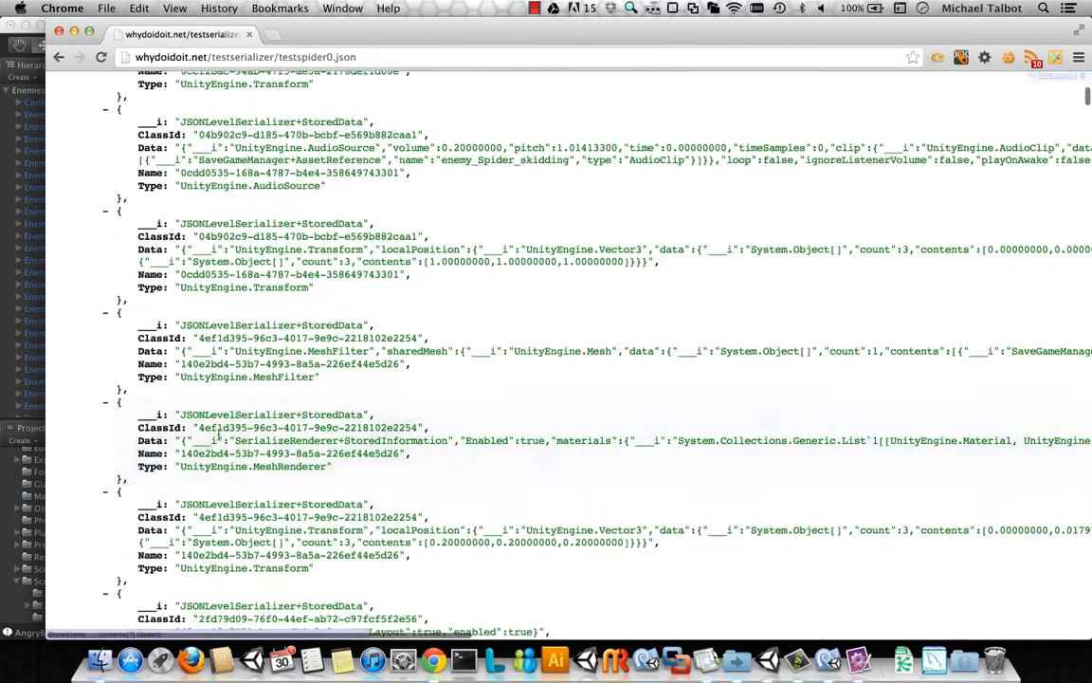
pyautogui.scroll(-3)
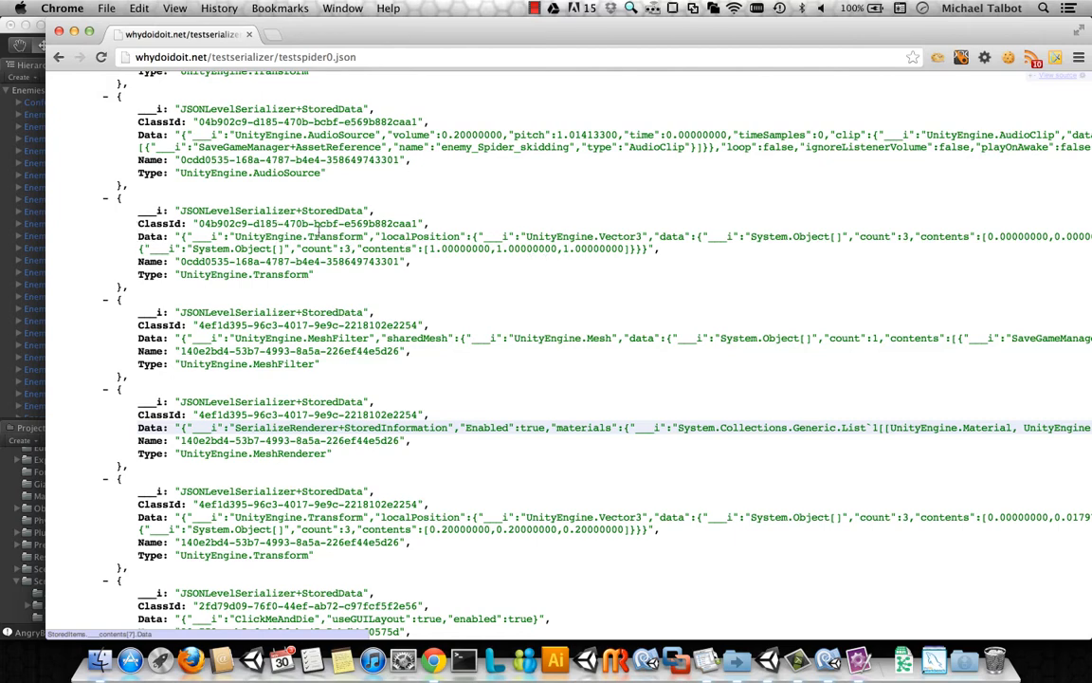
pyautogui.moveTo(678, 237)
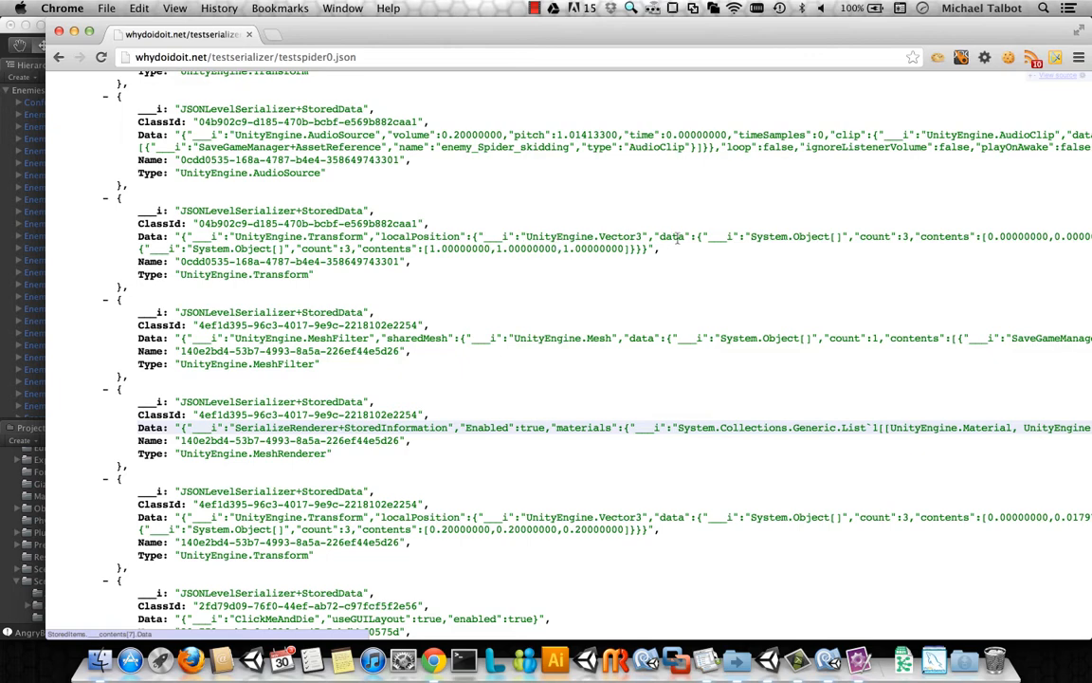
pyautogui.moveTo(901, 274)
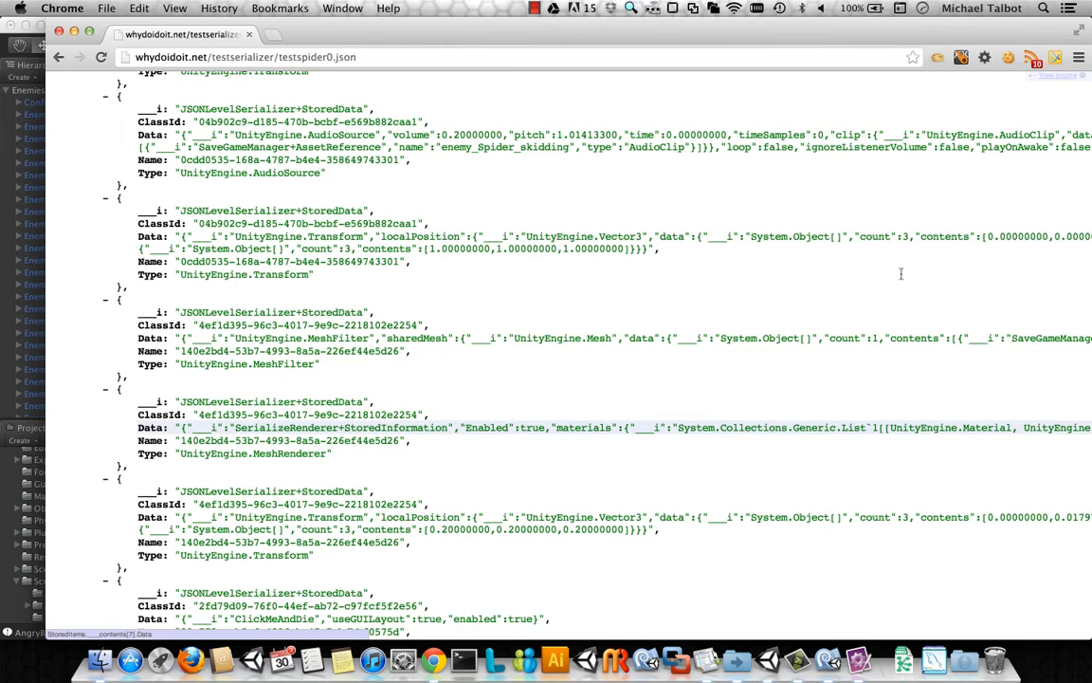
pyautogui.hscroll(3)
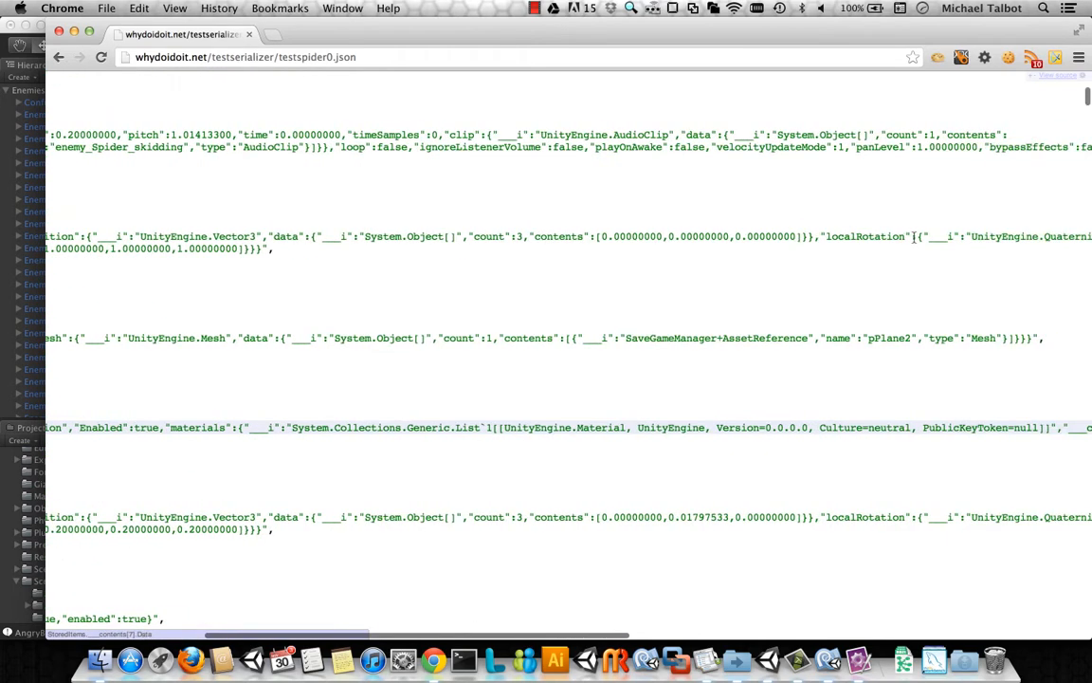
pyautogui.hscroll(3)
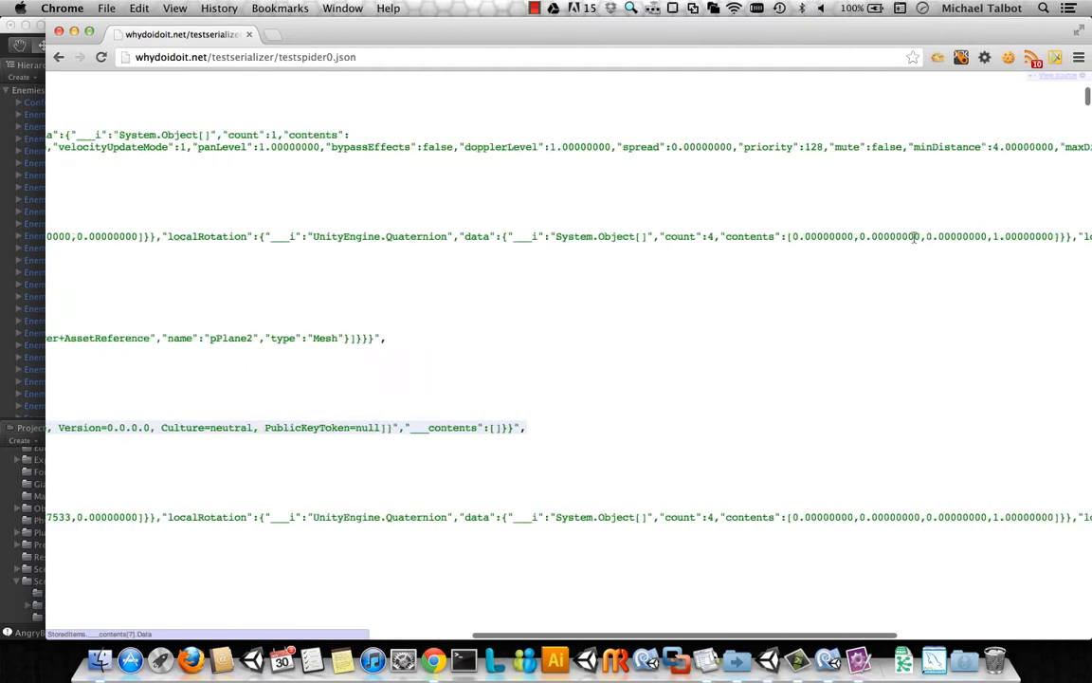
pyautogui.hscroll(3)
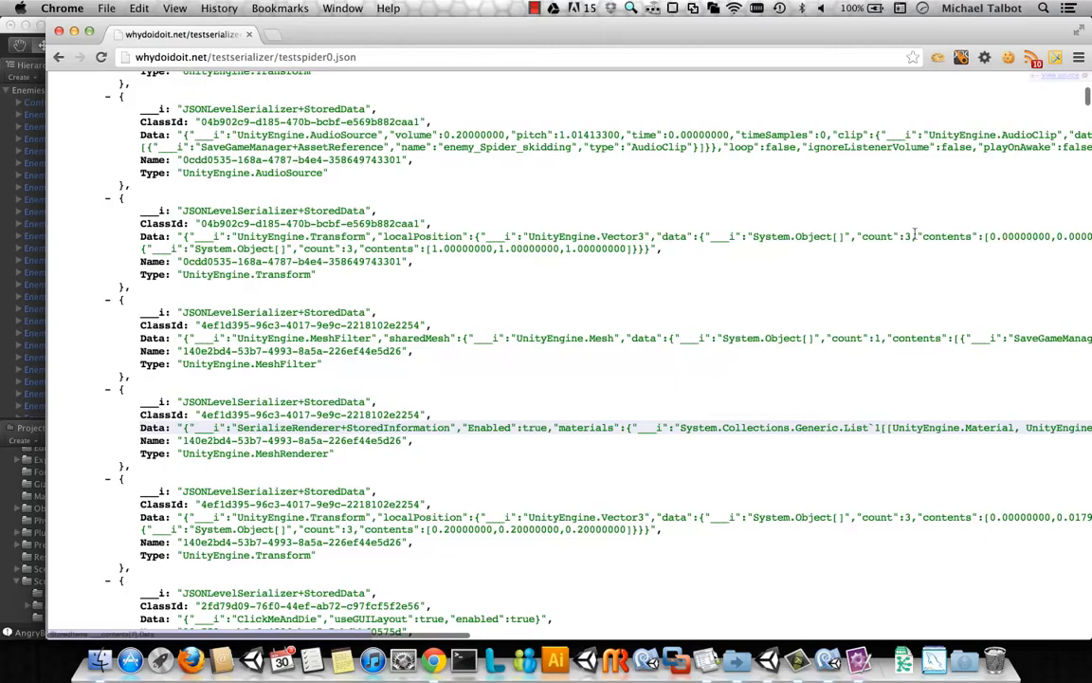
pyautogui.scroll(-3)
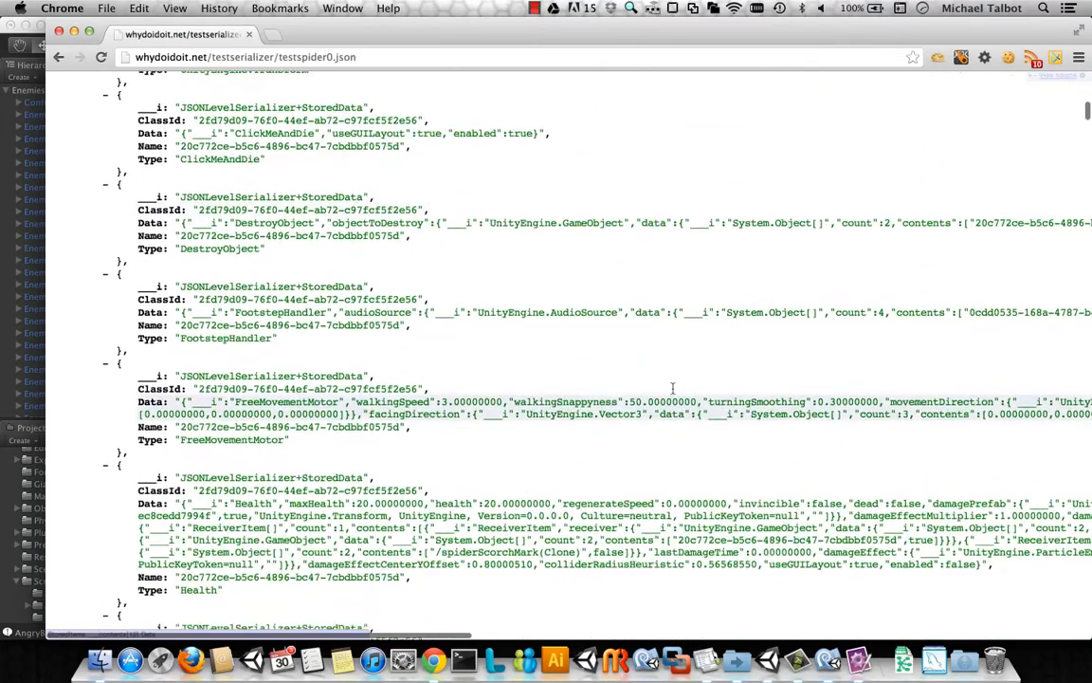
pyautogui.scroll(-3)
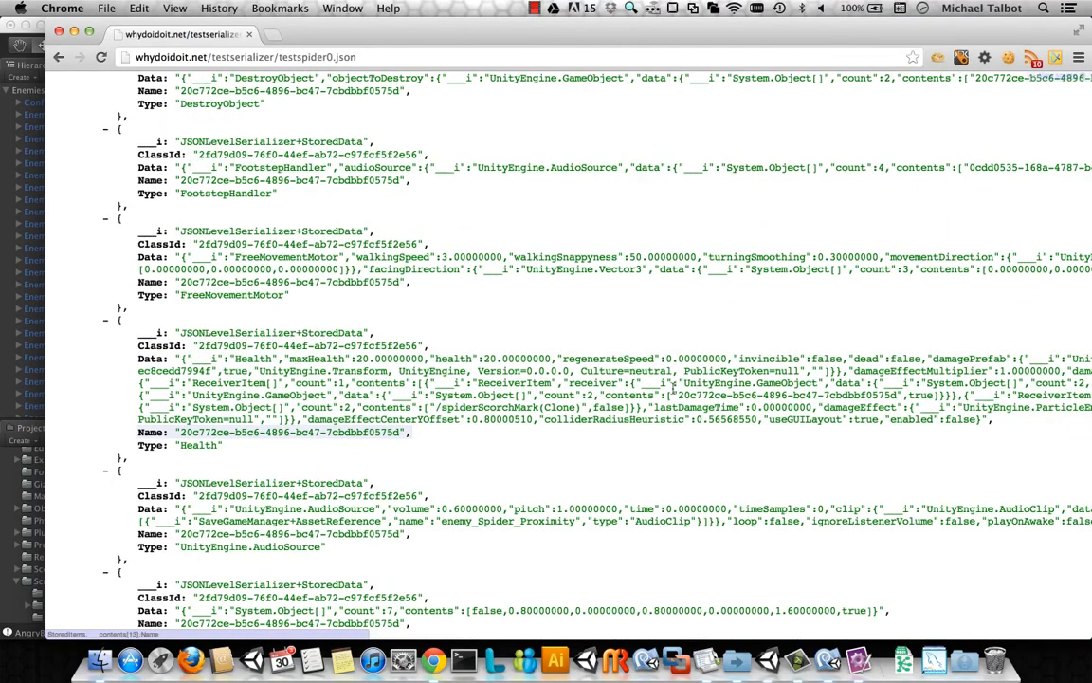
pyautogui.scroll(3)
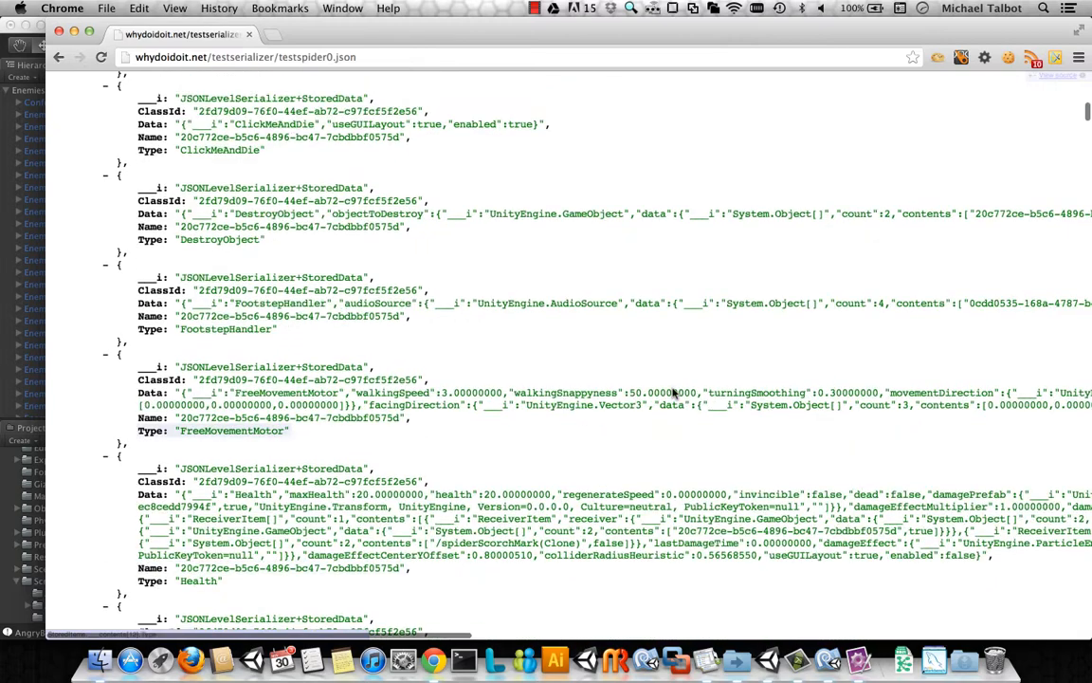
pyautogui.scroll(3)
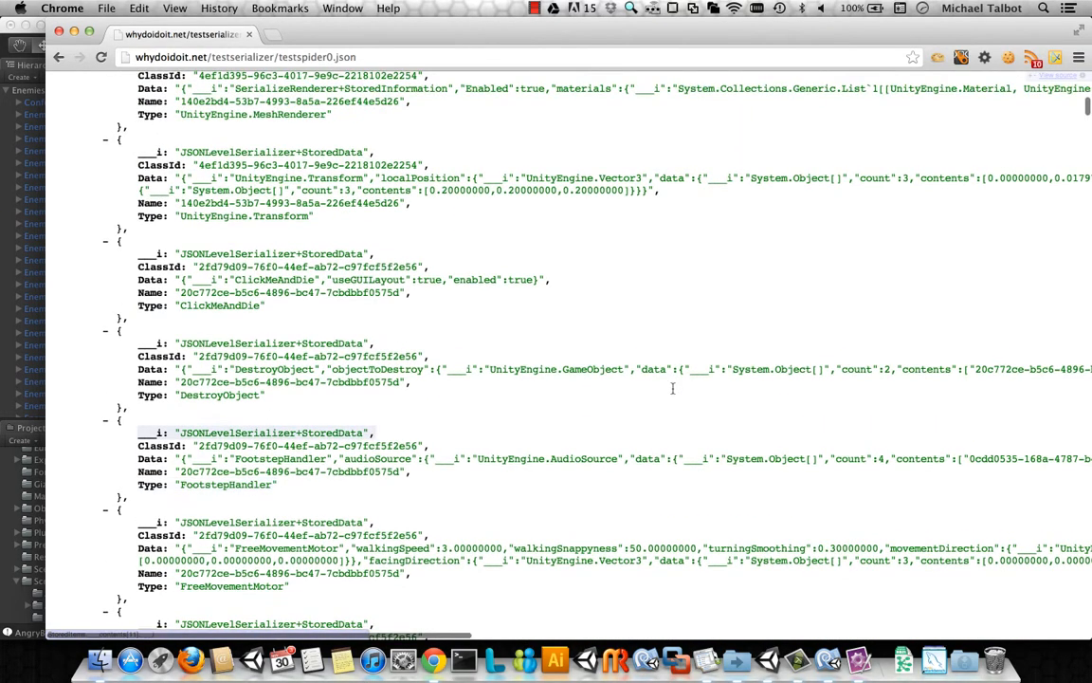
pyautogui.scroll(3)
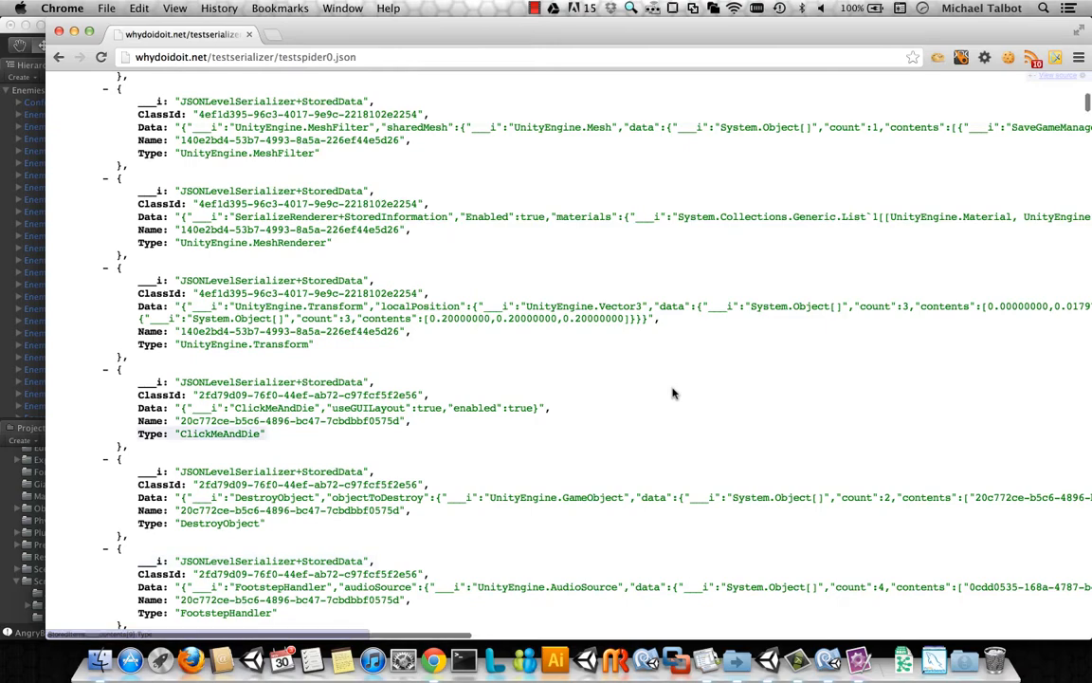
pyautogui.scroll(-3)
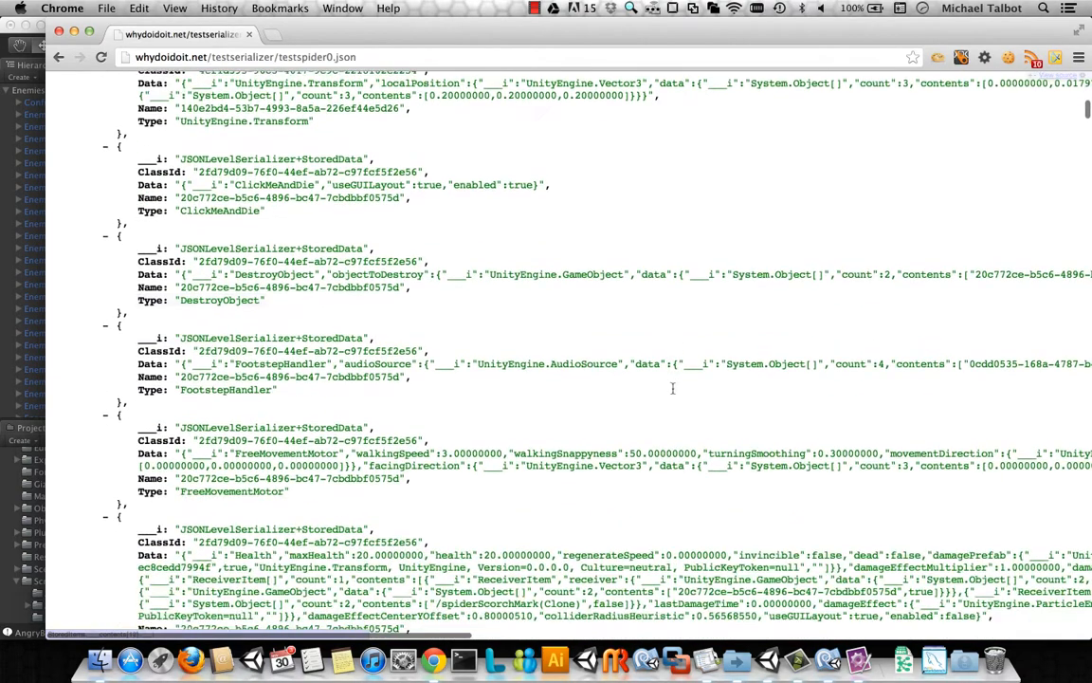
pyautogui.scroll(-3)
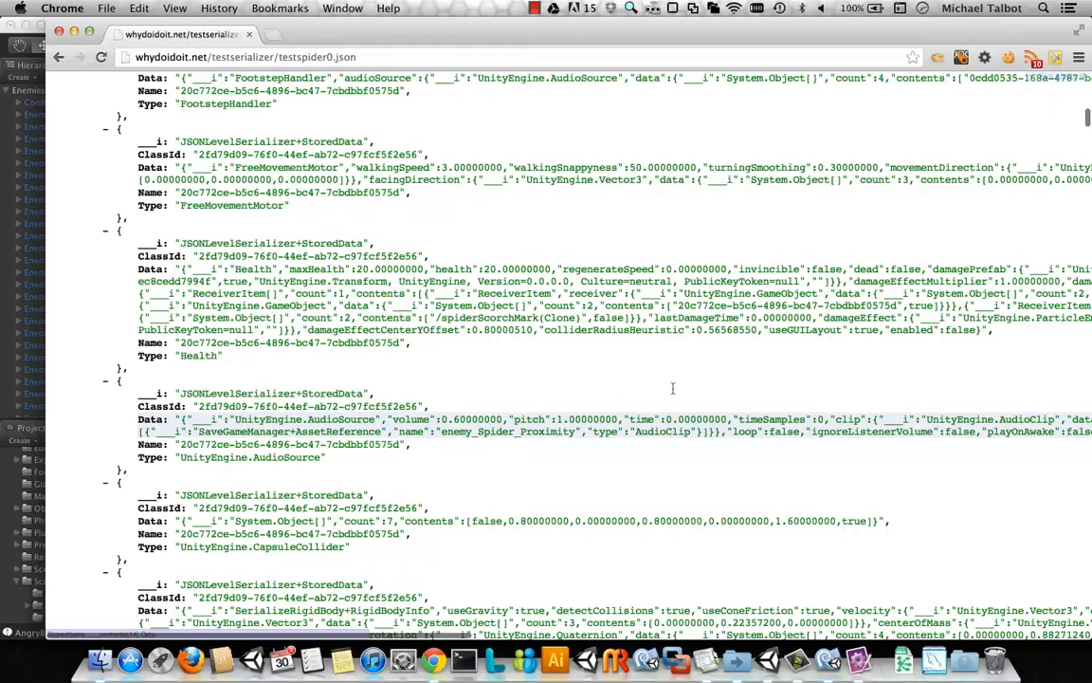
pyautogui.scroll(-3)
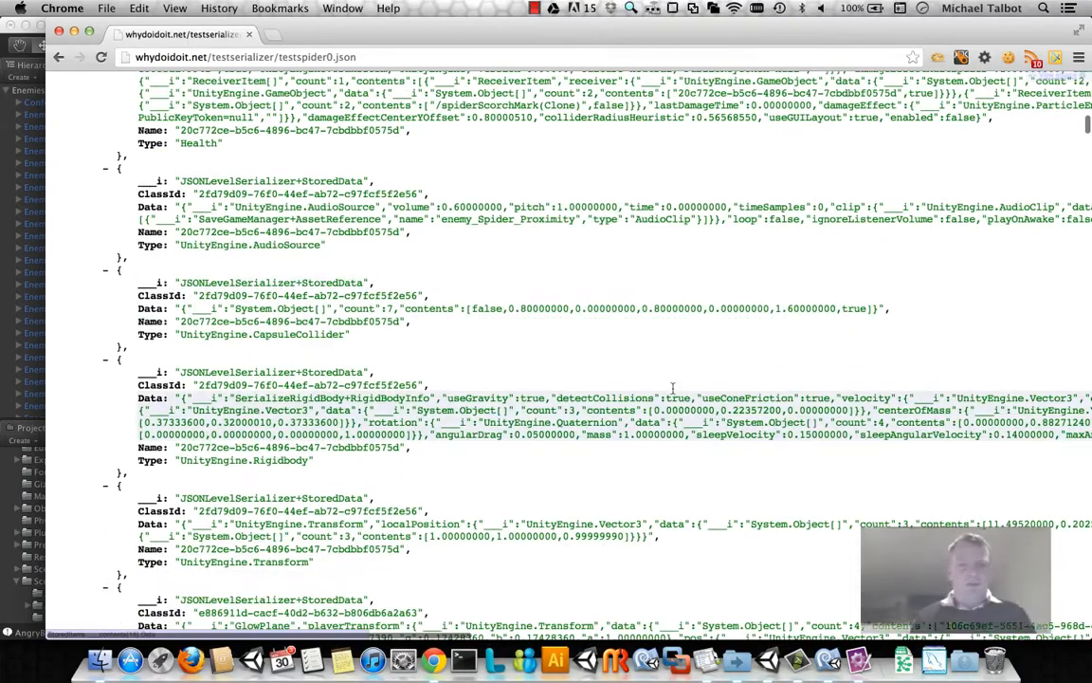
pyautogui.scroll(-3)
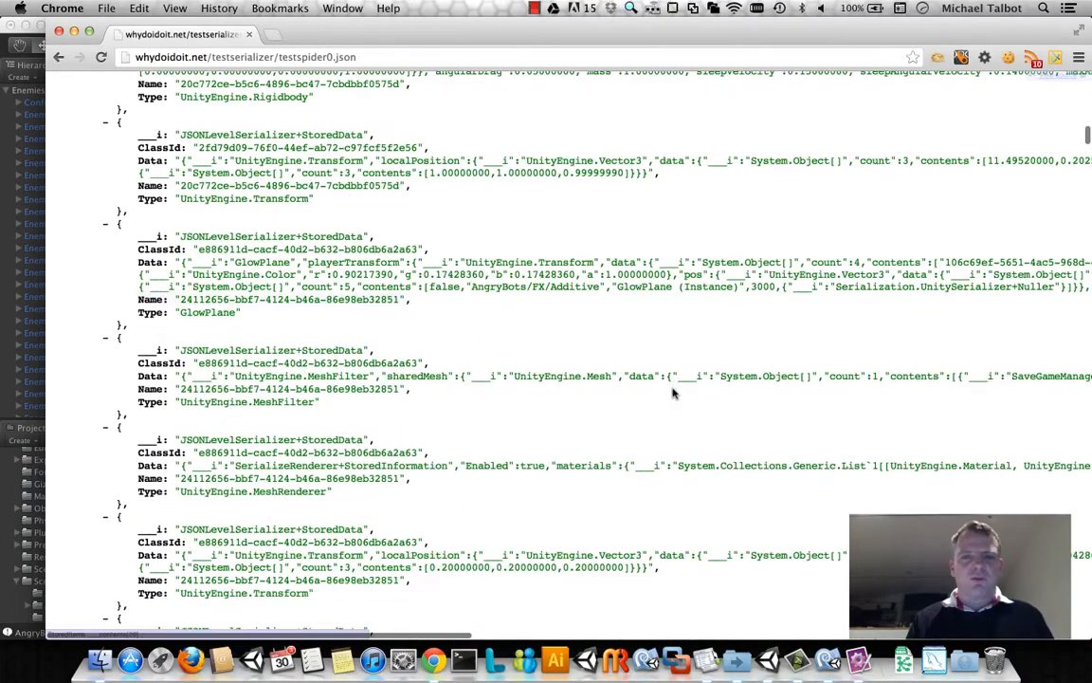
pyautogui.scroll(-3)
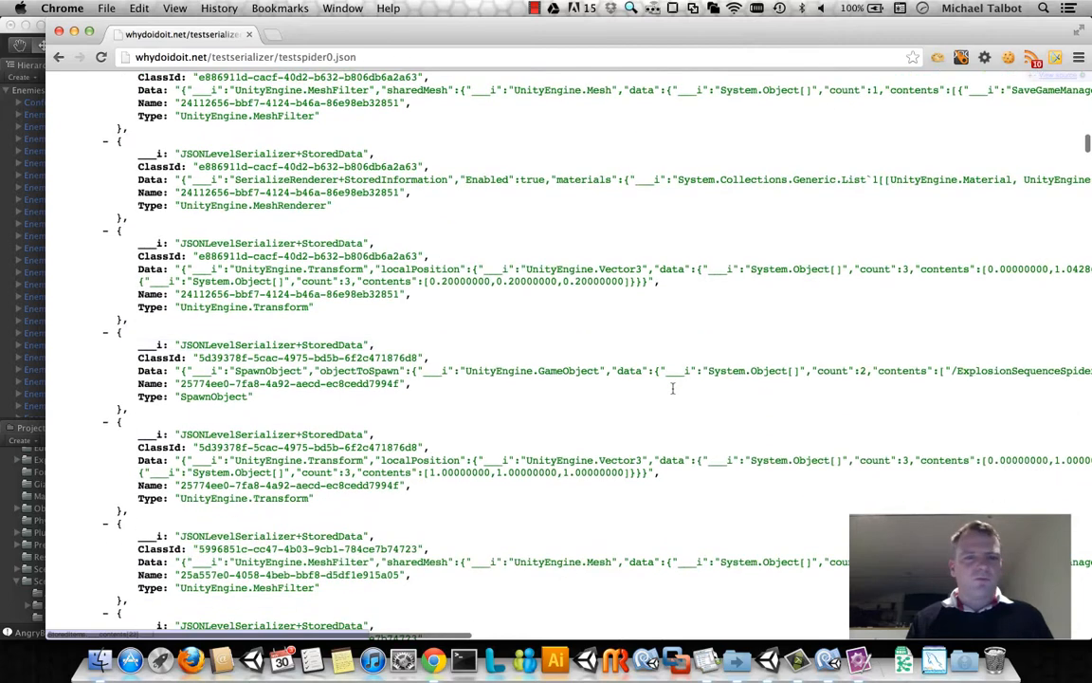
pyautogui.scroll(-3)
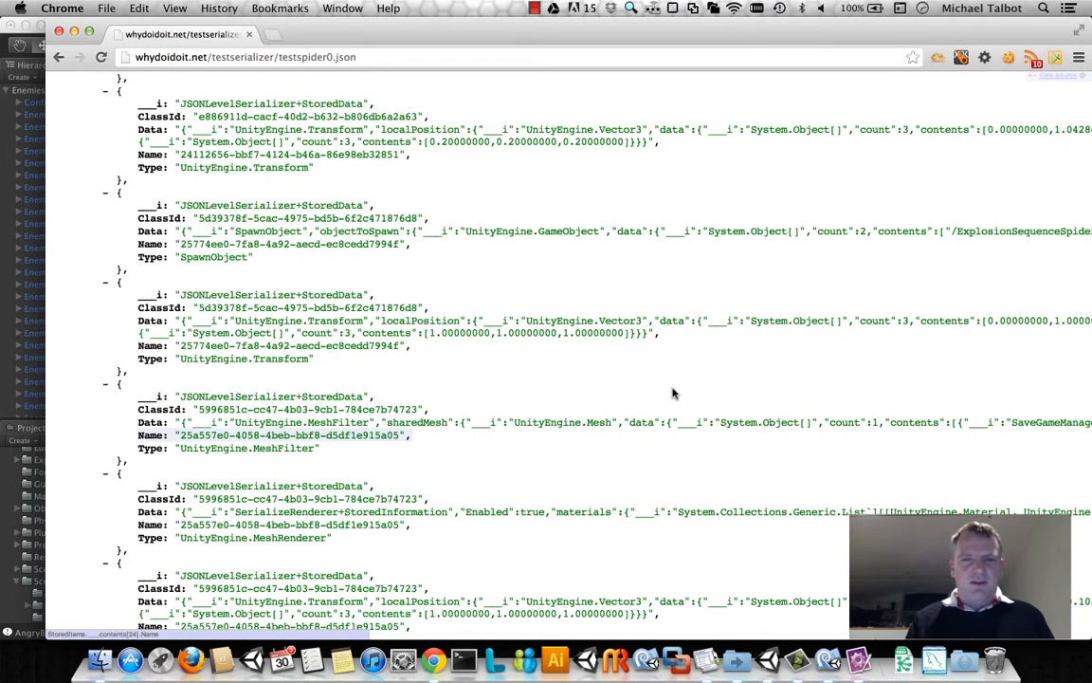